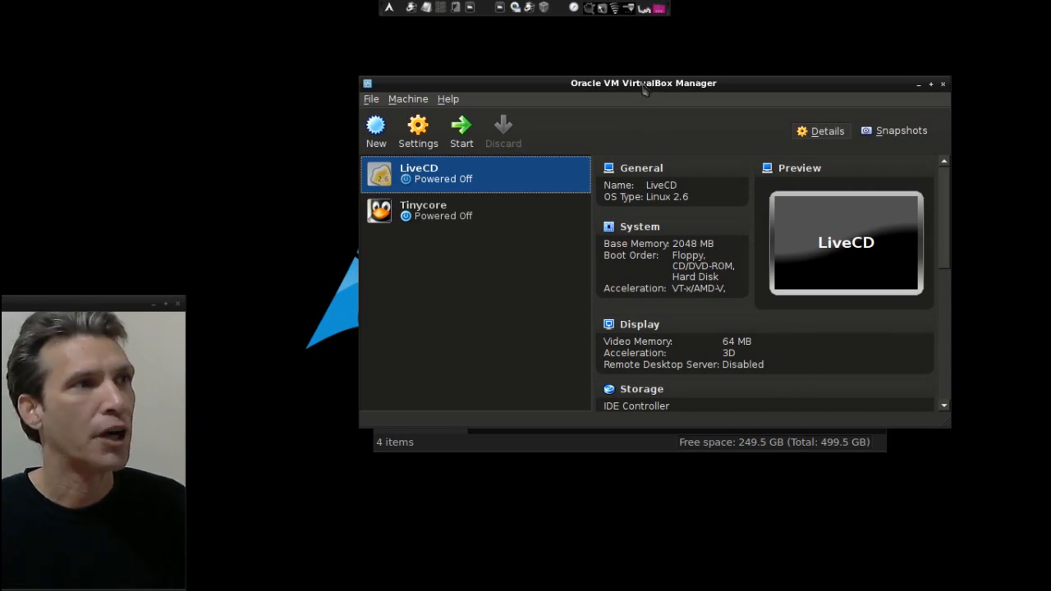
Step: Start the LiveCD virtual machine and let it boot to the Tiny Core desktop
left_click_drag(643, 82, 595, 112)
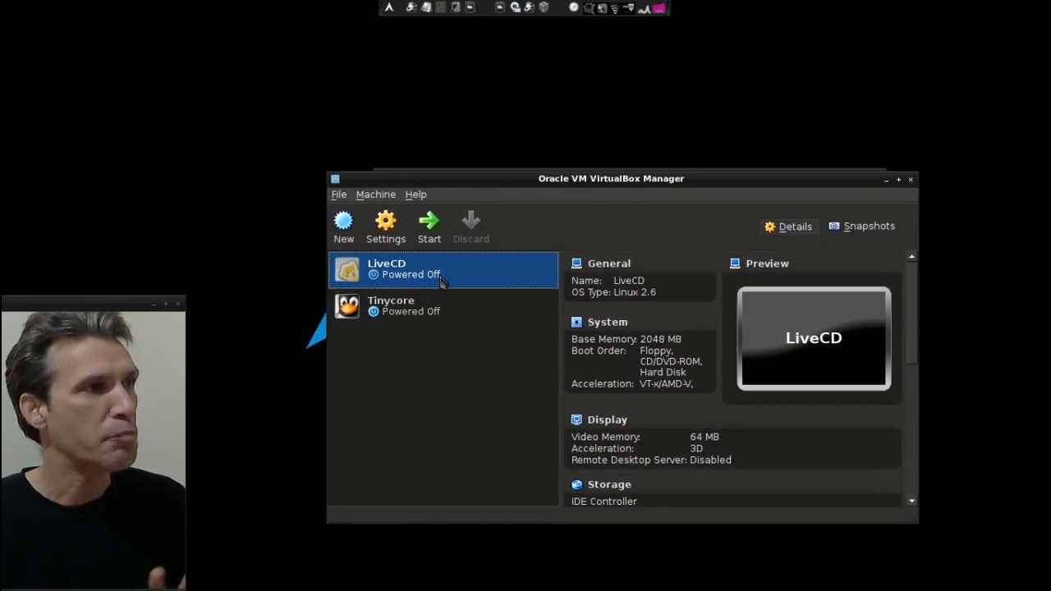
mouse_move(428, 227)
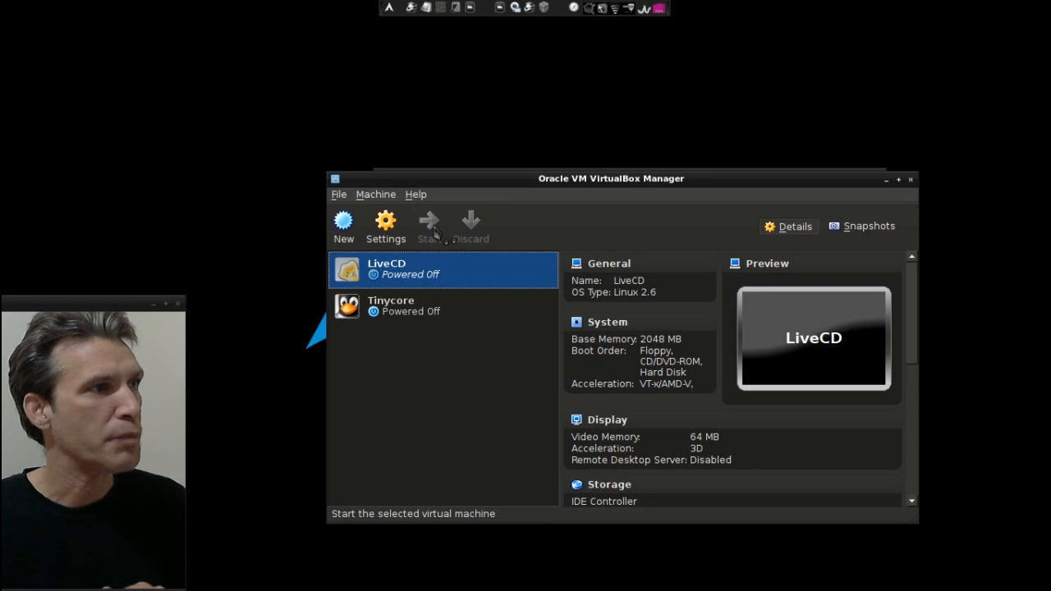
left_click(429, 224)
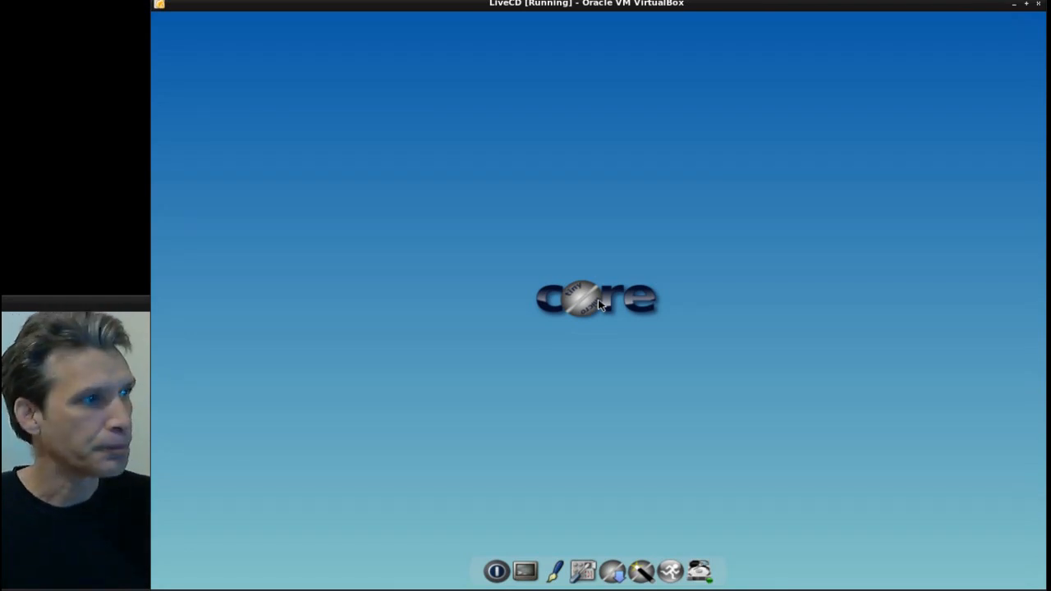
mouse_move(709, 241)
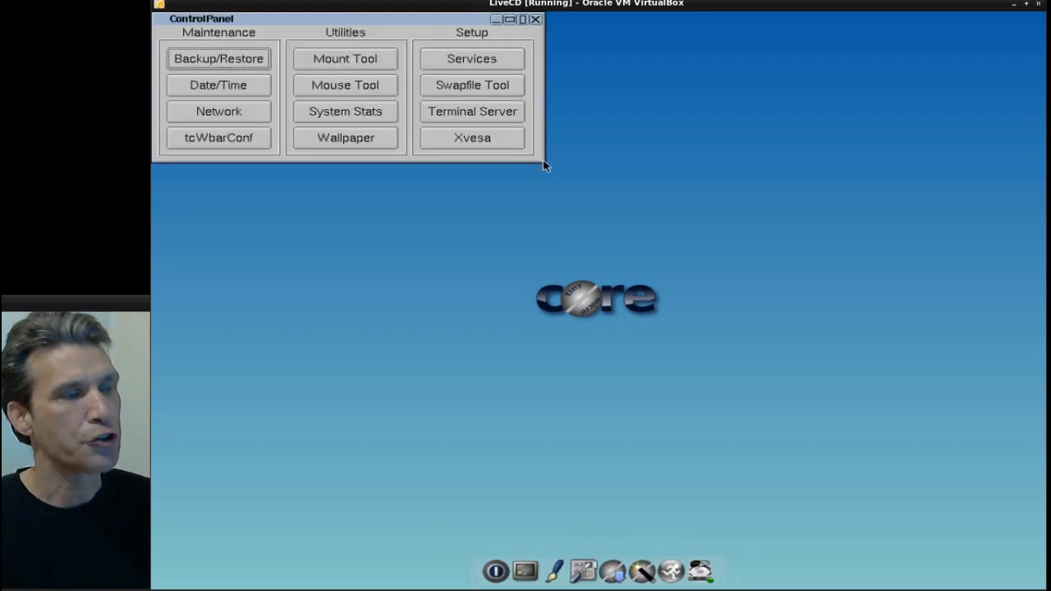
mouse_move(212, 62)
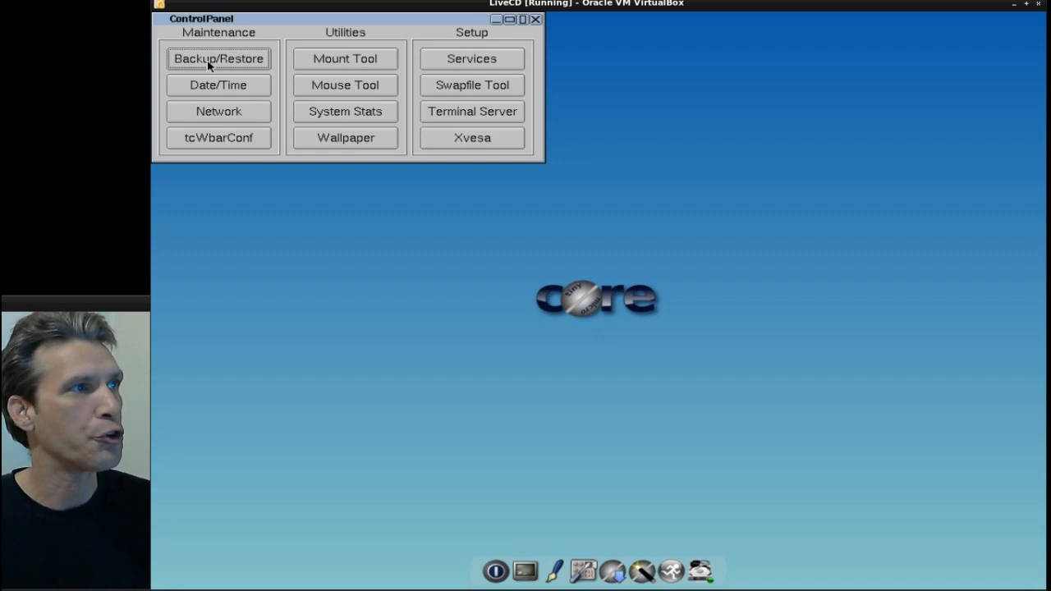
mouse_move(216, 108)
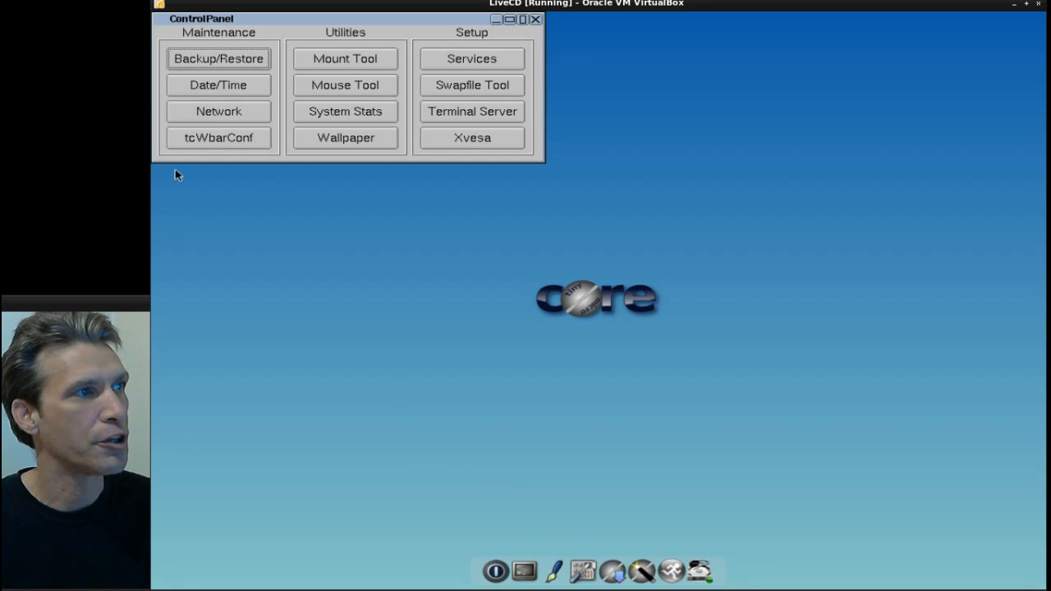
Step: Open tcWbarConf and Xvesa from ControlPanel, then close both leaving ControlPanel open
left_click(218, 138)
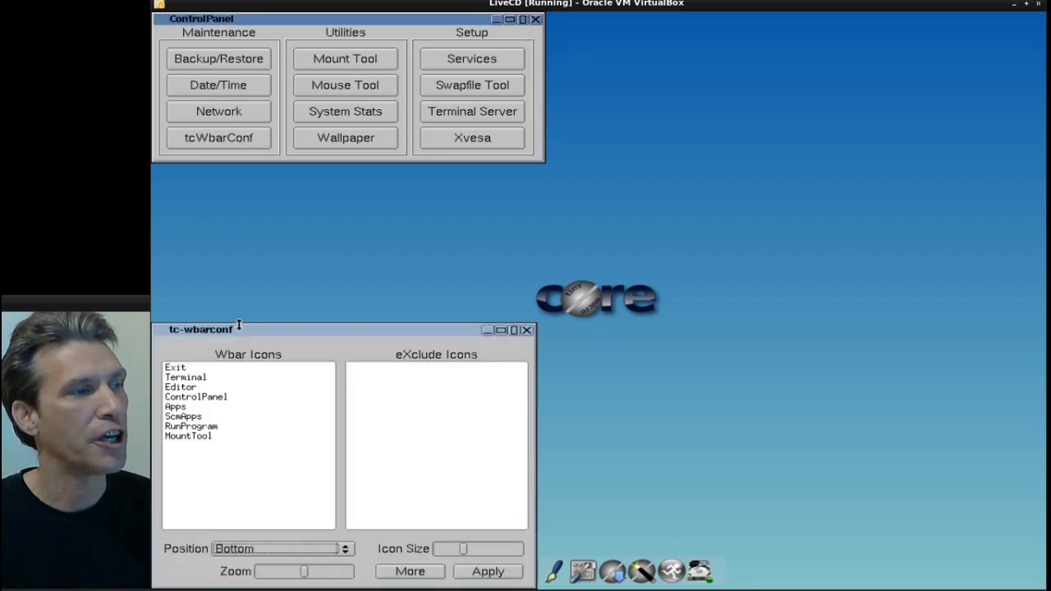
mouse_move(204, 447)
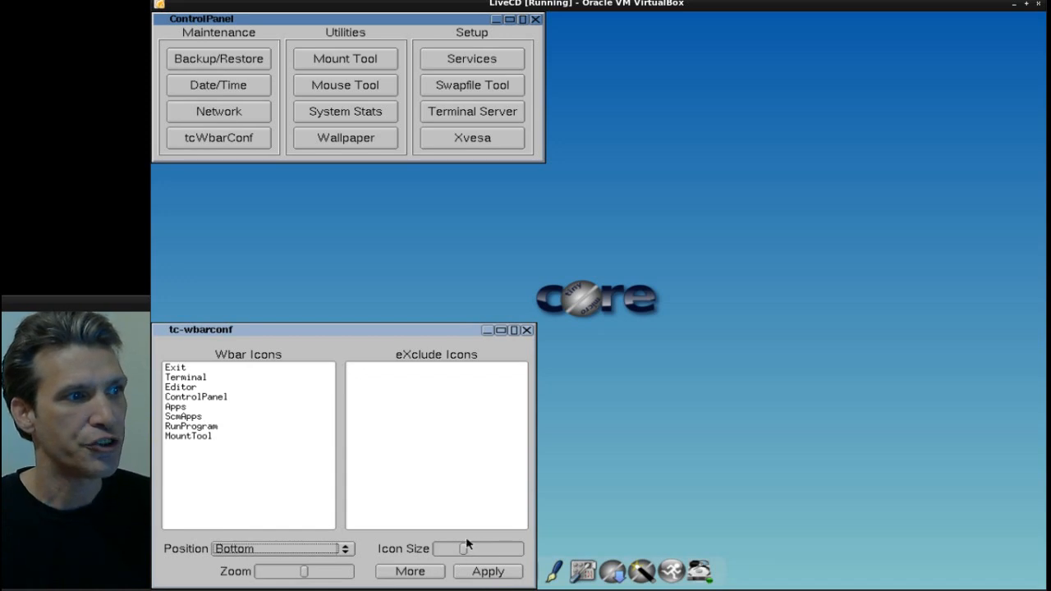
mouse_move(328, 581)
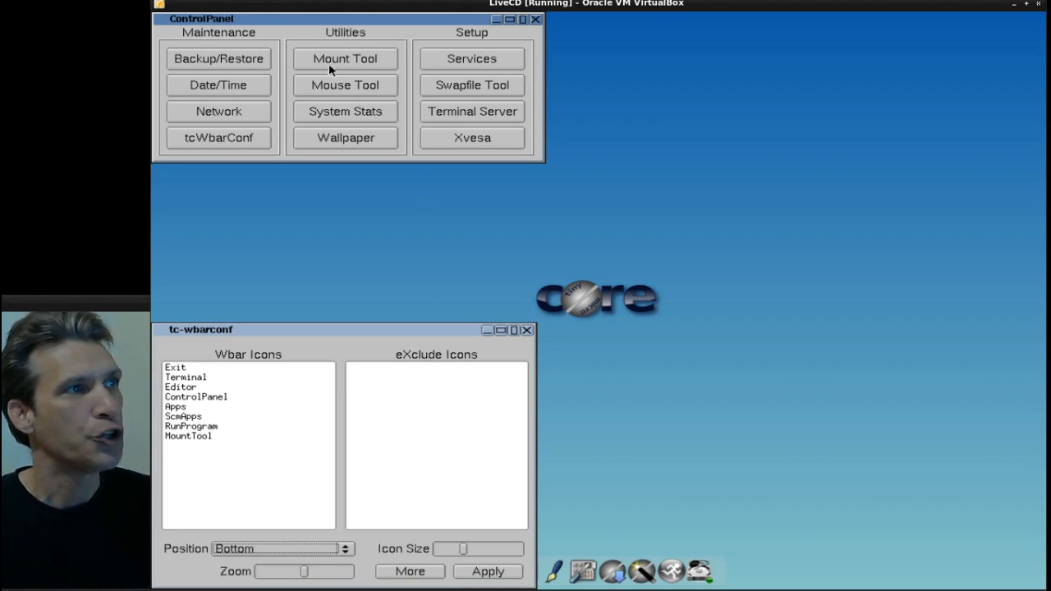
mouse_move(348, 97)
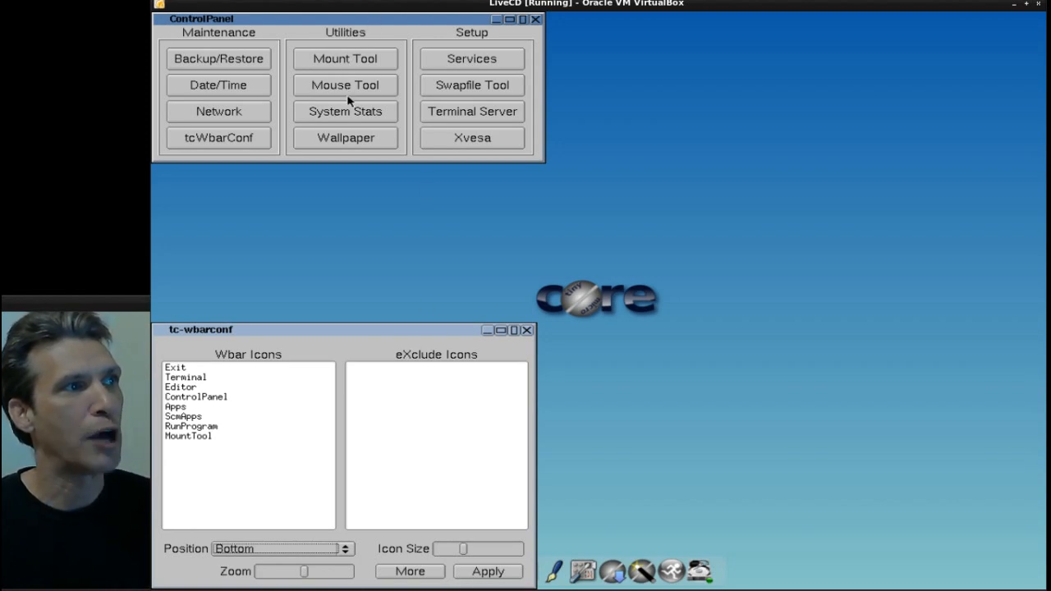
mouse_move(348, 118)
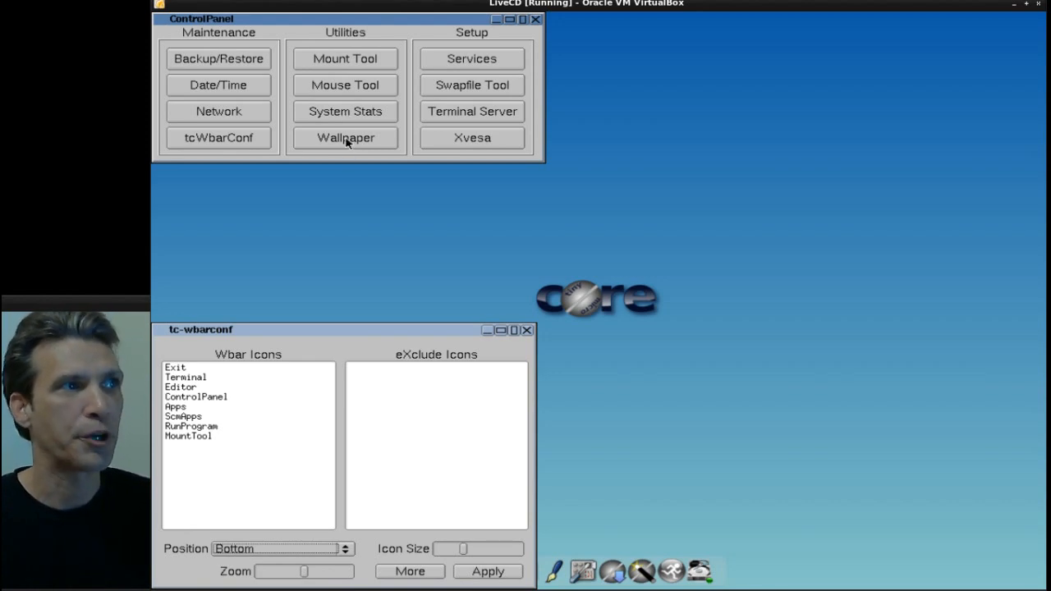
mouse_move(484, 63)
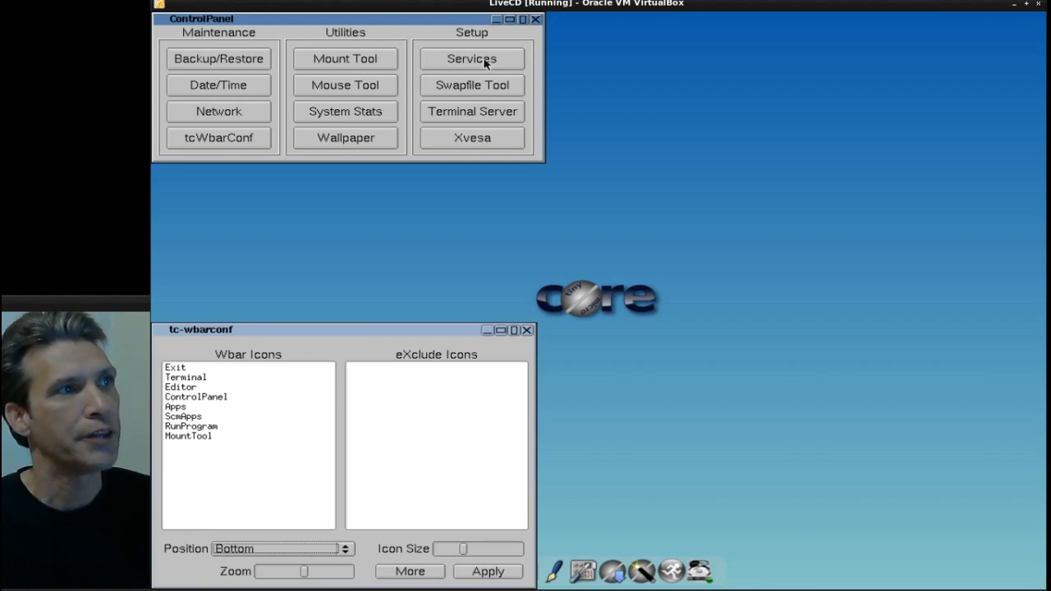
mouse_move(492, 85)
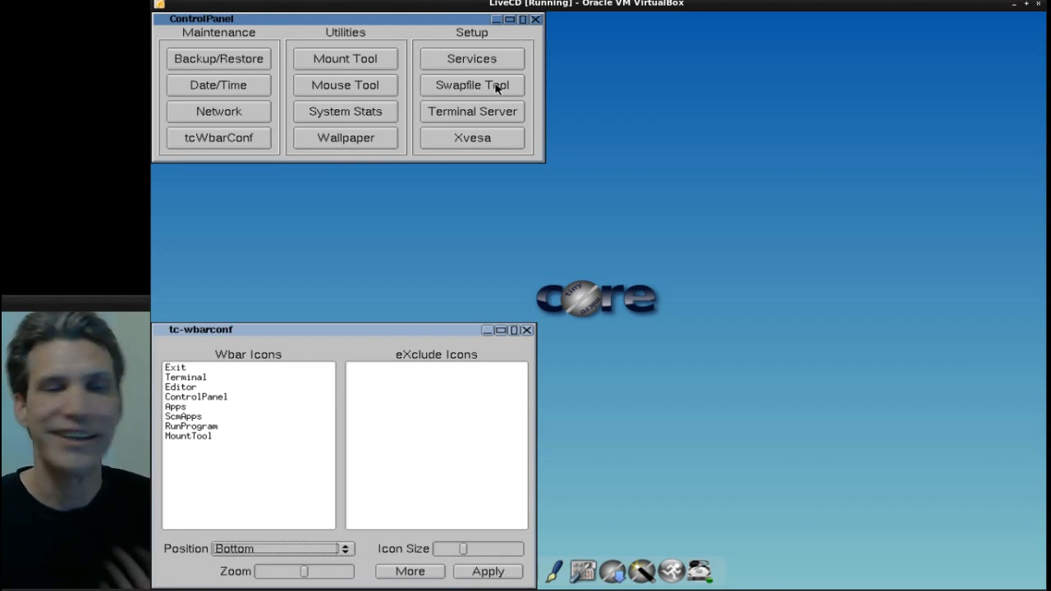
mouse_move(483, 119)
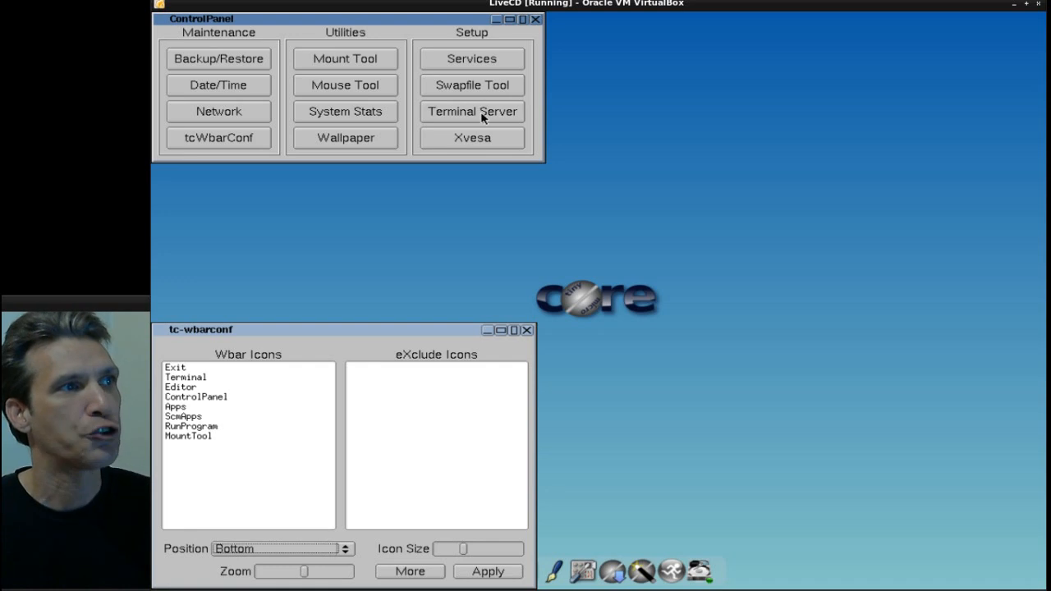
left_click(472, 138)
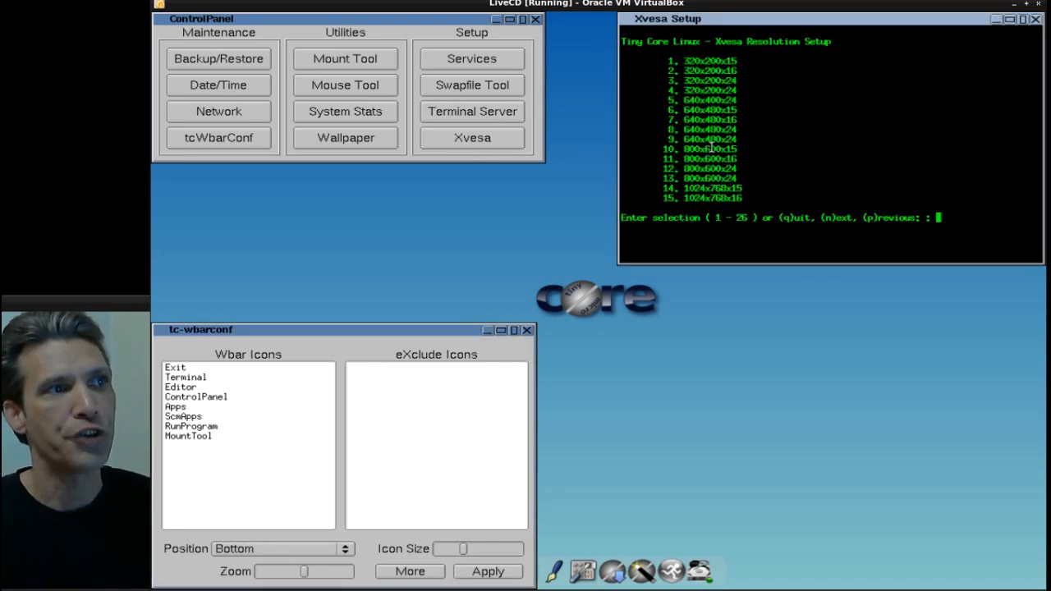
mouse_move(514, 420)
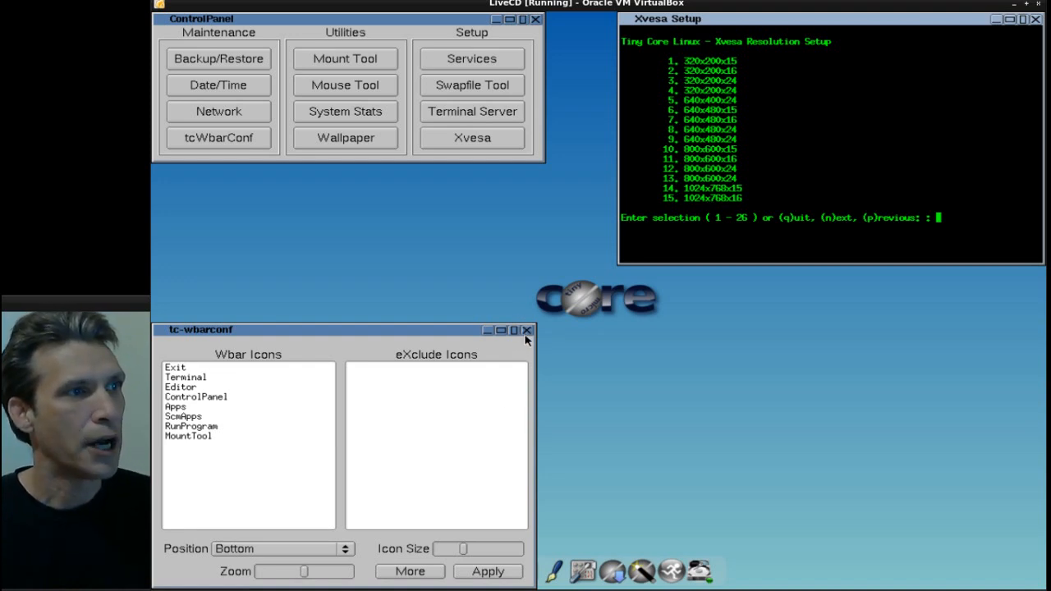
left_click(529, 328)
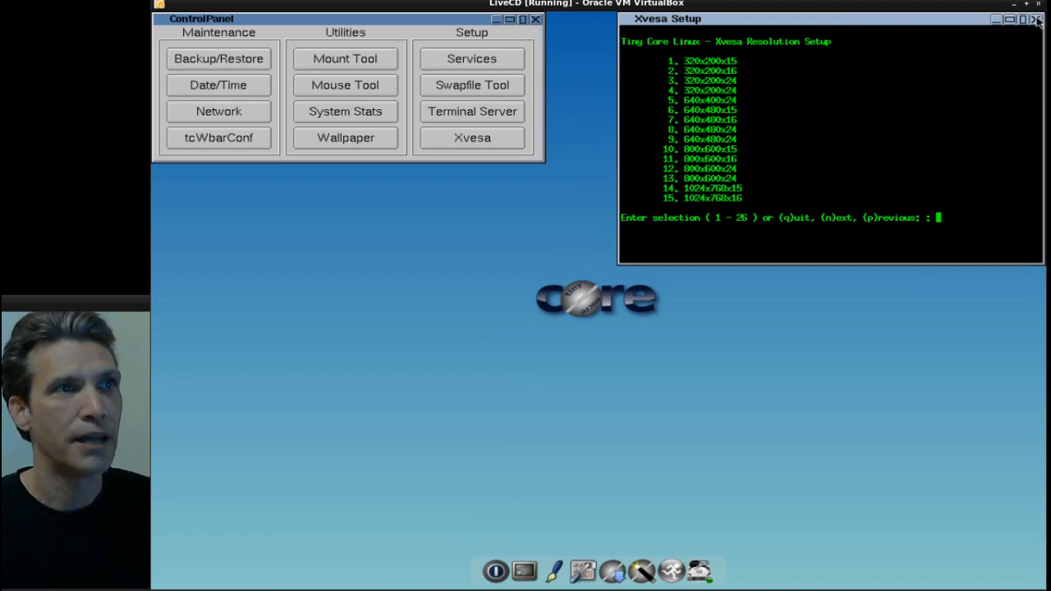
left_click(1034, 5)
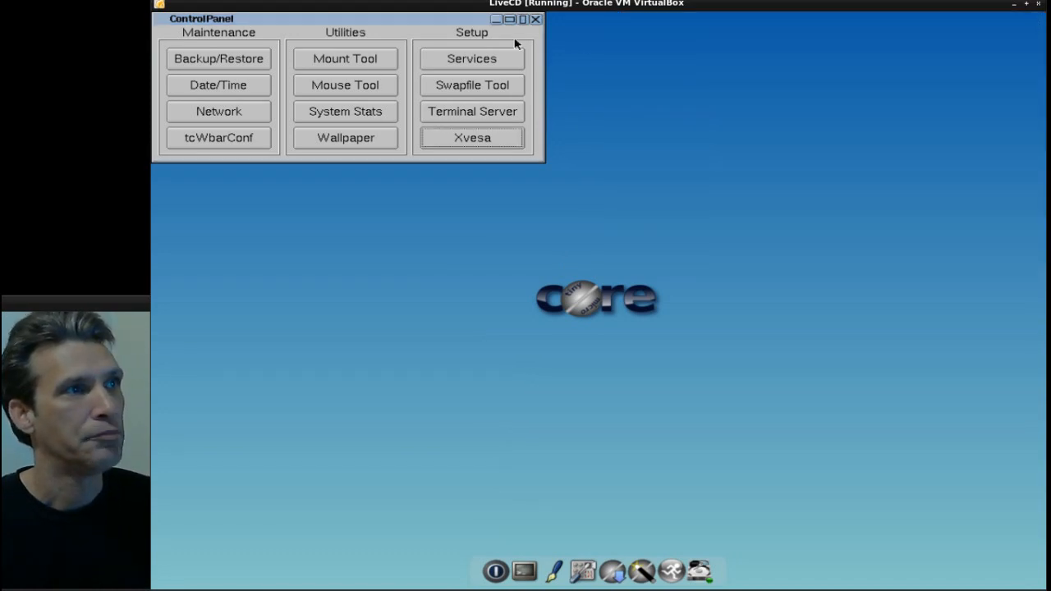
Step: Close ControlPanel, then briefly open and close the Apps and ScmApps browsers
left_click(536, 27)
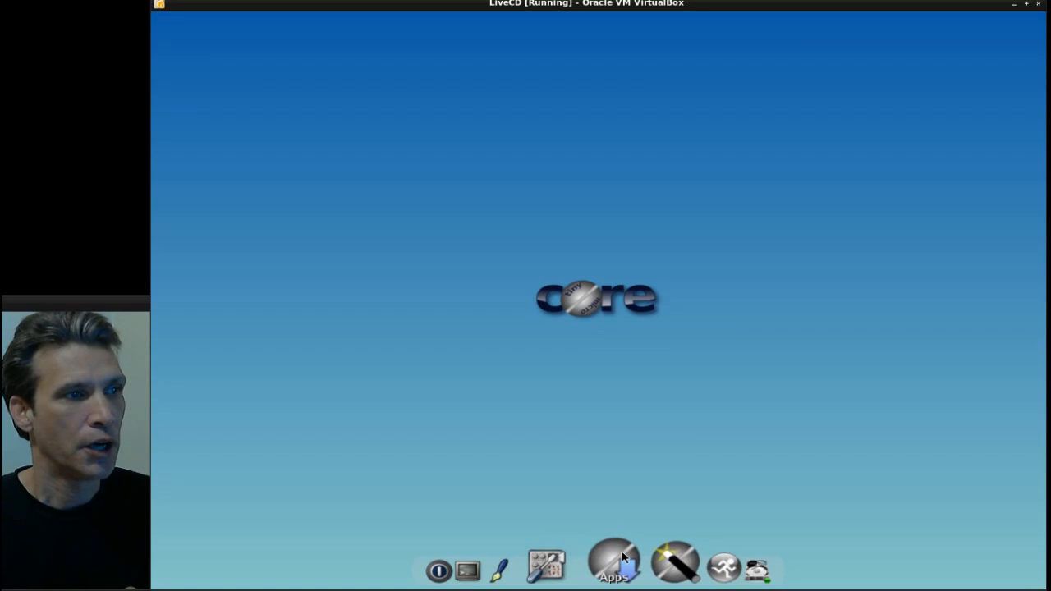
left_click(614, 562)
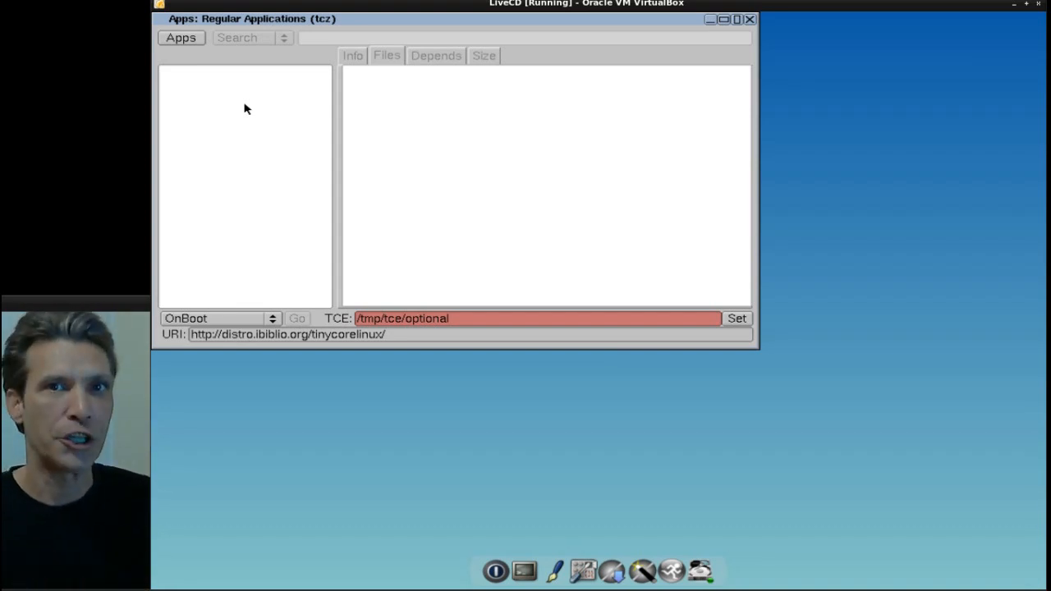
mouse_move(805, 18)
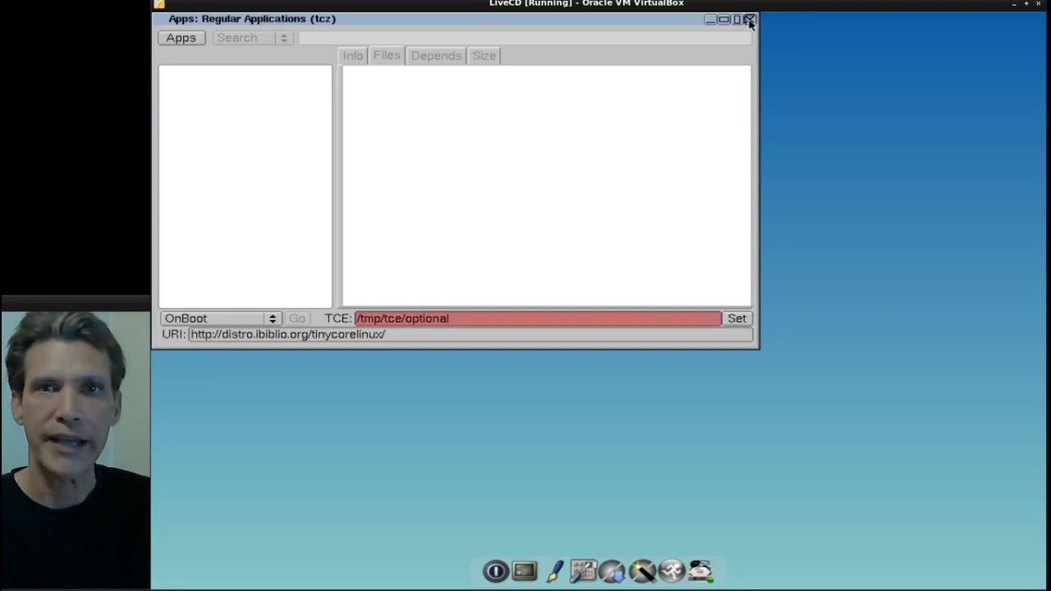
left_click(747, 21)
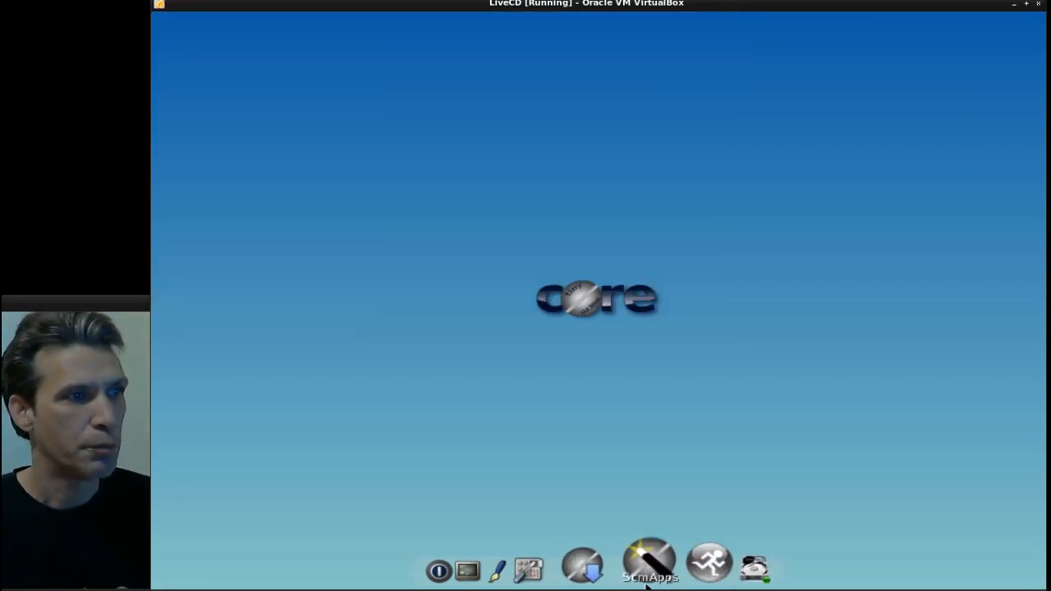
left_click(650, 567)
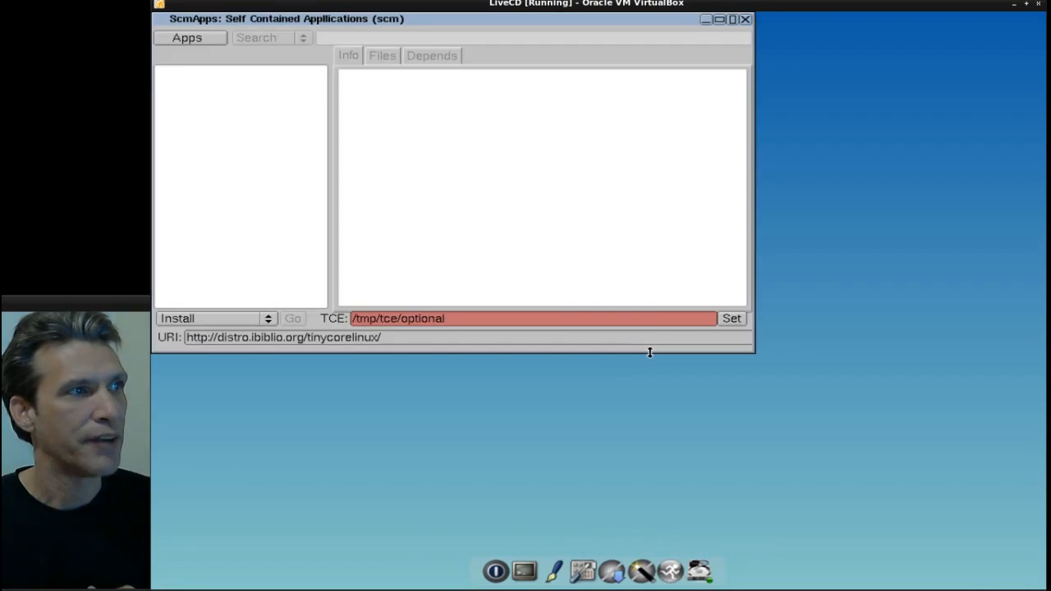
mouse_move(302, 46)
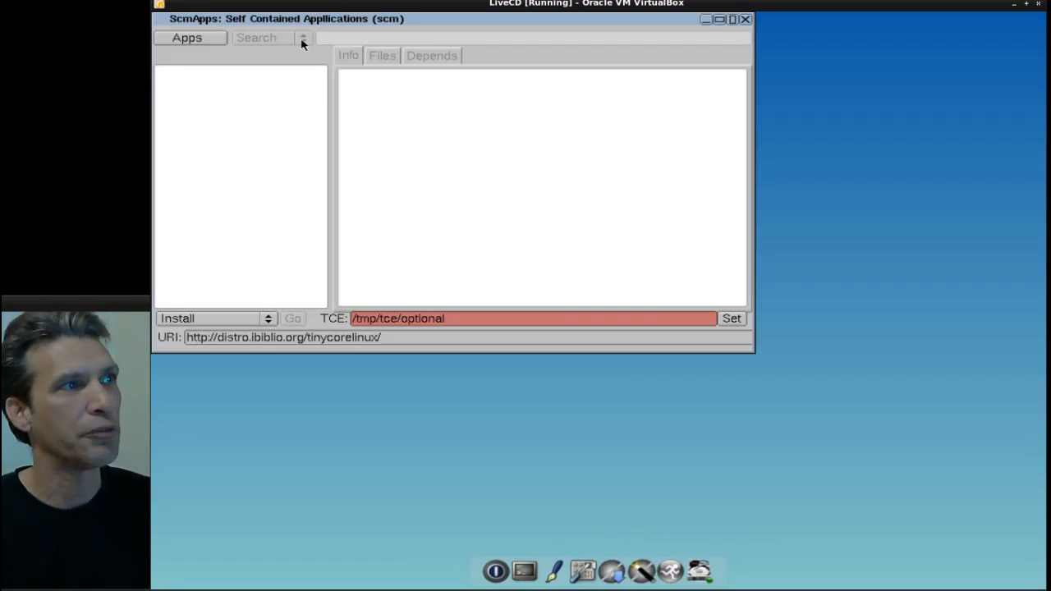
mouse_move(394, 31)
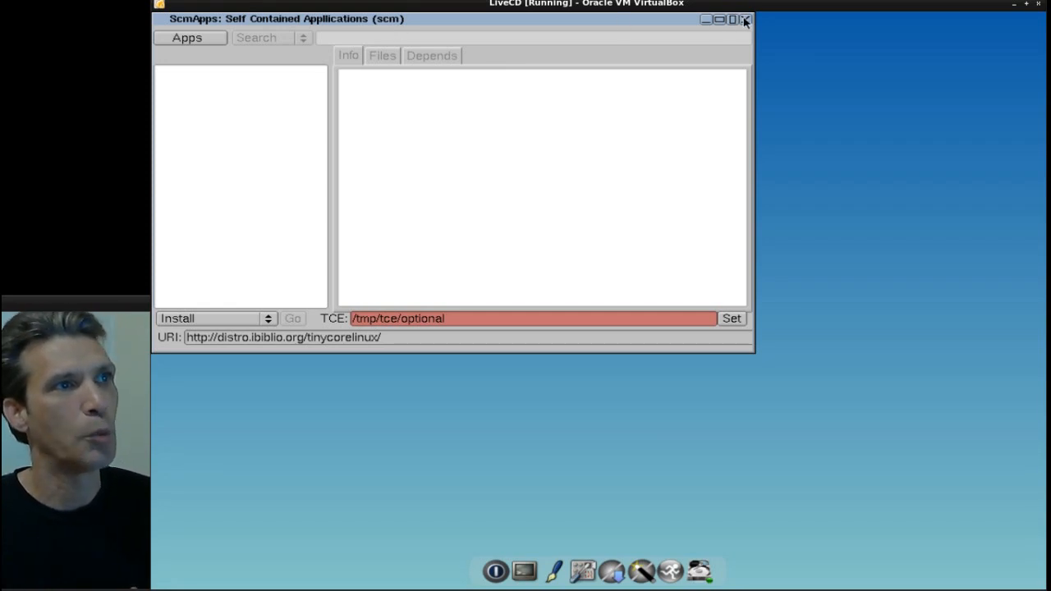
left_click(742, 20)
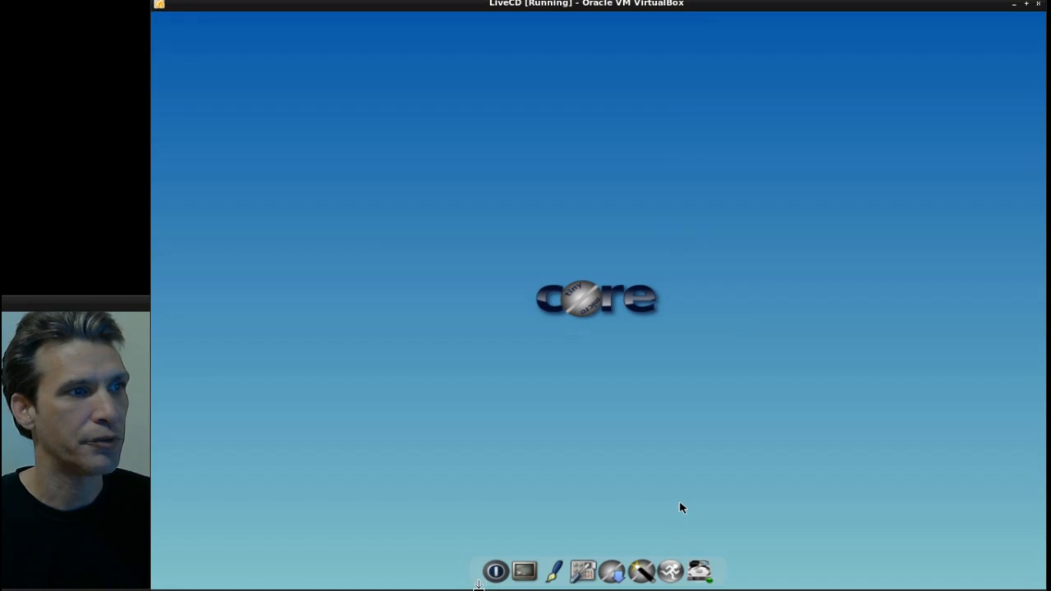
mouse_move(590, 381)
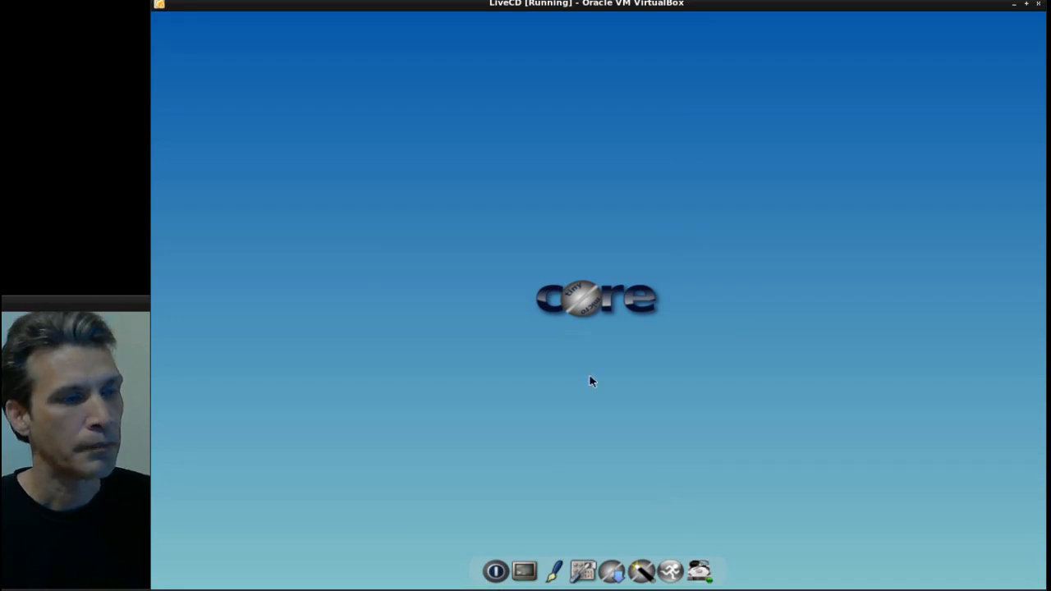
mouse_move(659, 572)
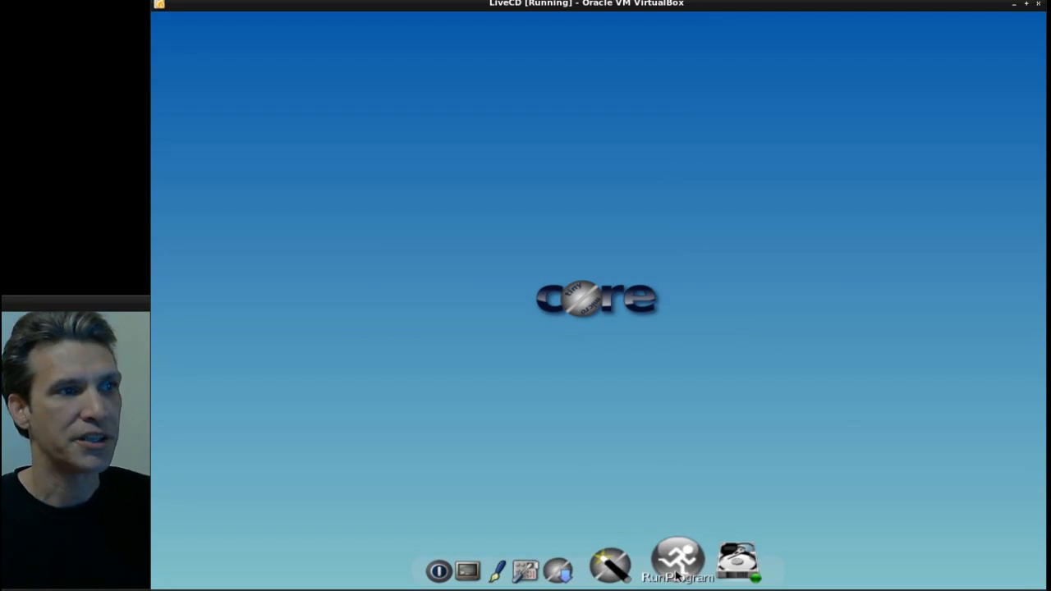
Step: Open the FLRun launcher and dismiss it before shutting down the LiveCD session
left_click(678, 572)
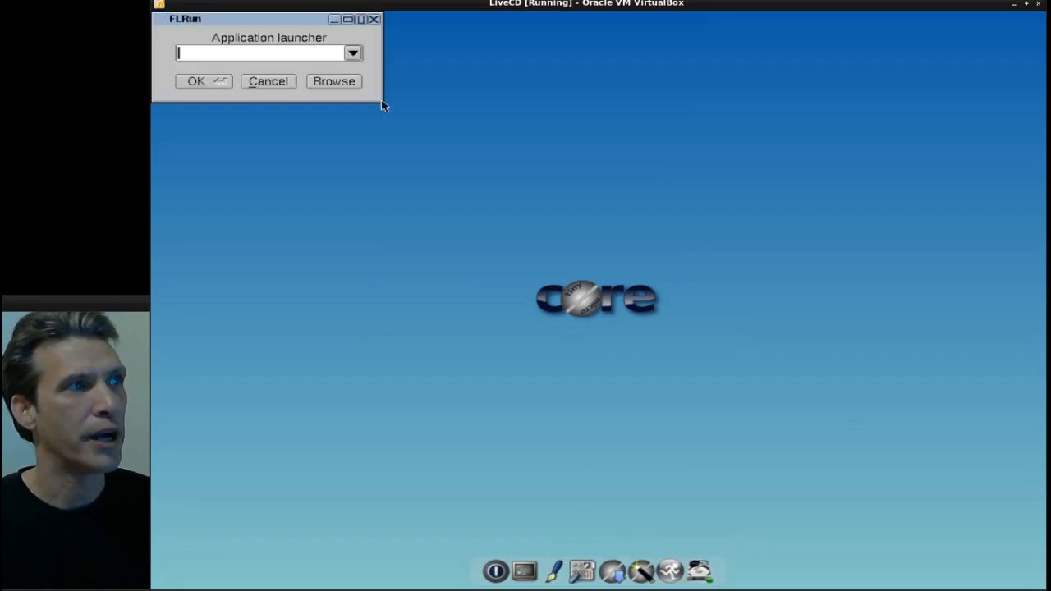
mouse_move(369, 56)
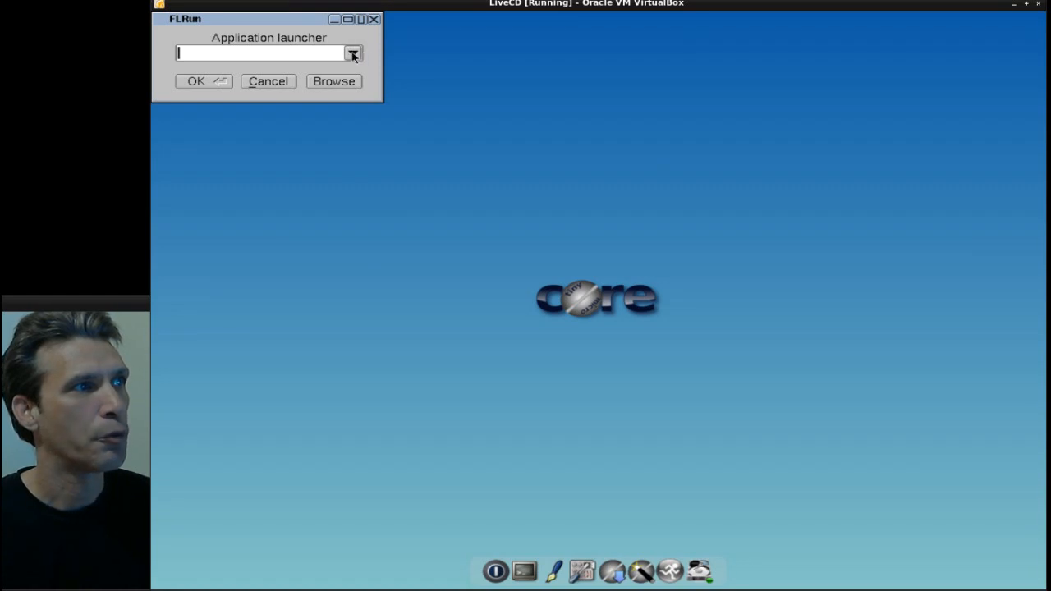
mouse_move(390, 18)
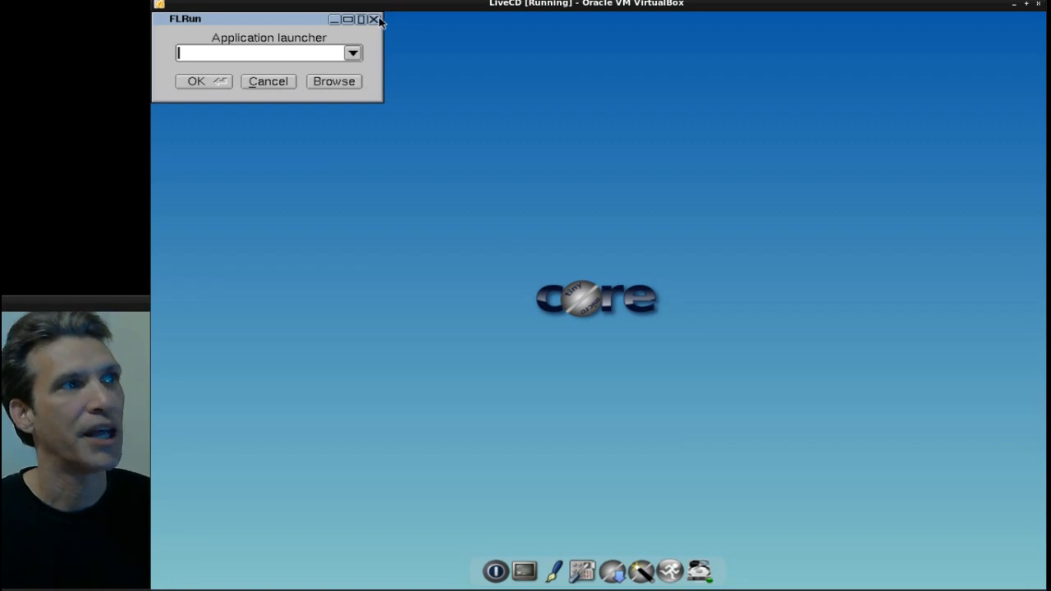
left_click(375, 20)
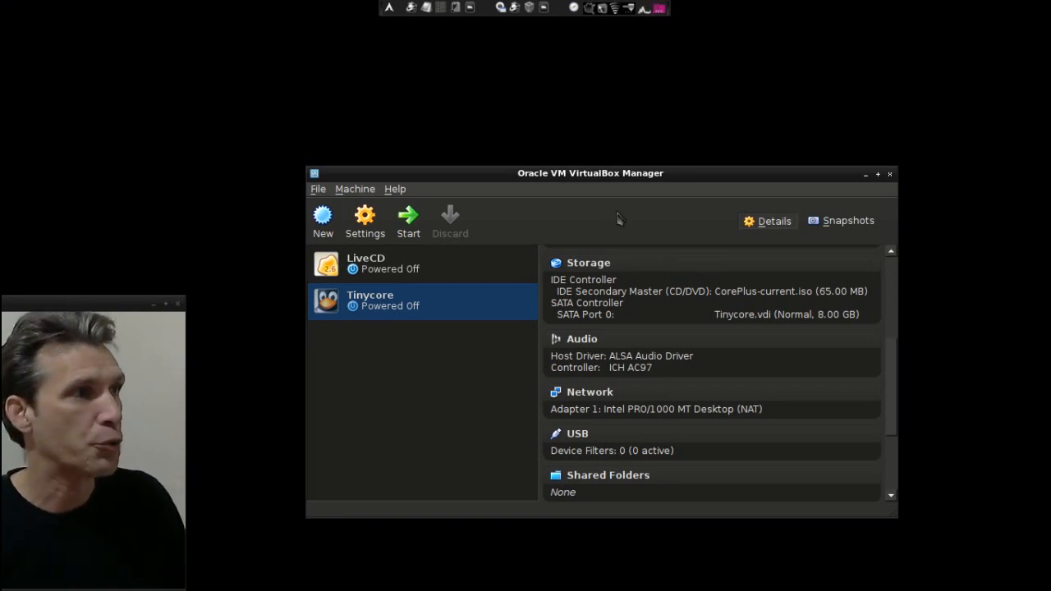
mouse_move(407, 221)
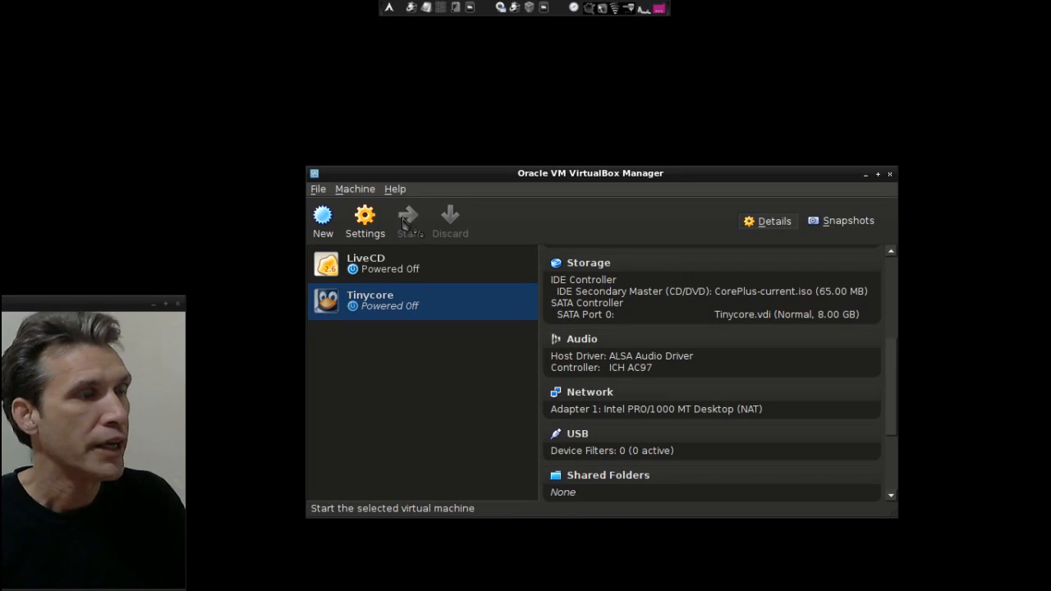
Step: Start the Tinycore VM and boot the default Core Plus entry to the desktop
left_click(407, 222)
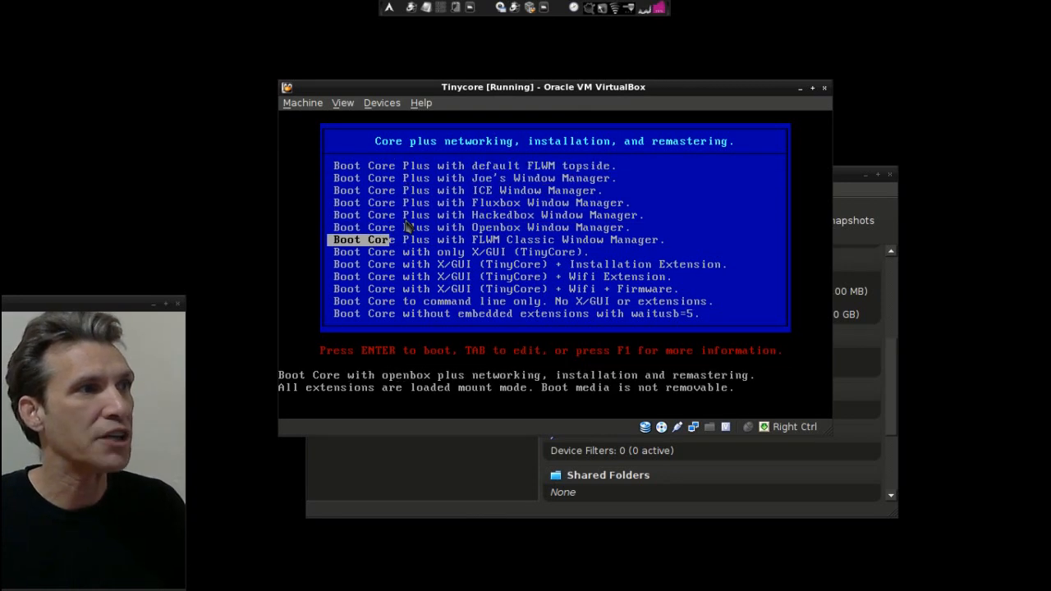
key("Down")
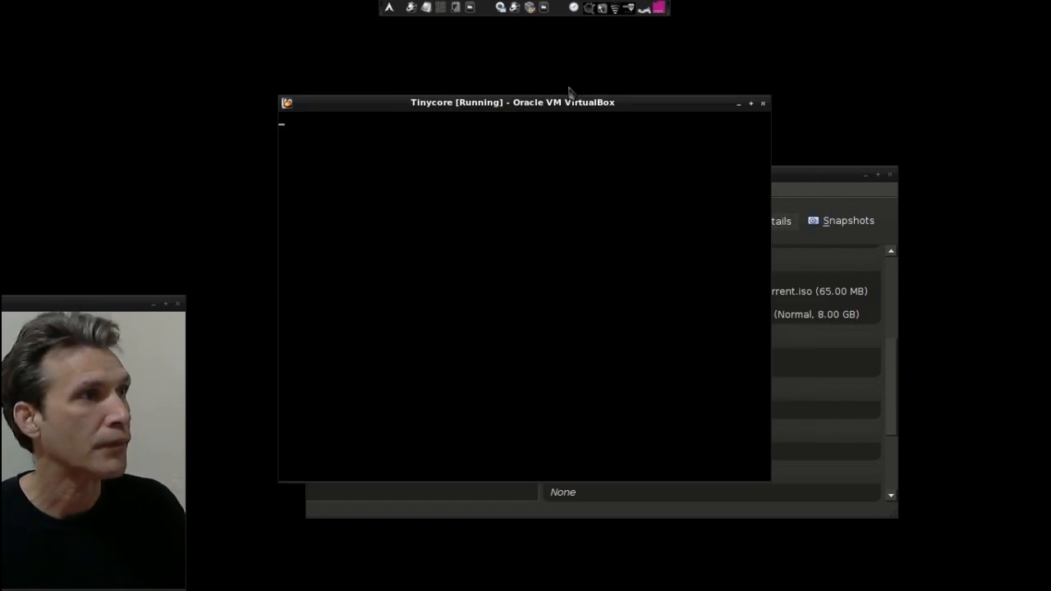
left_click_drag(512, 101, 428, 33)
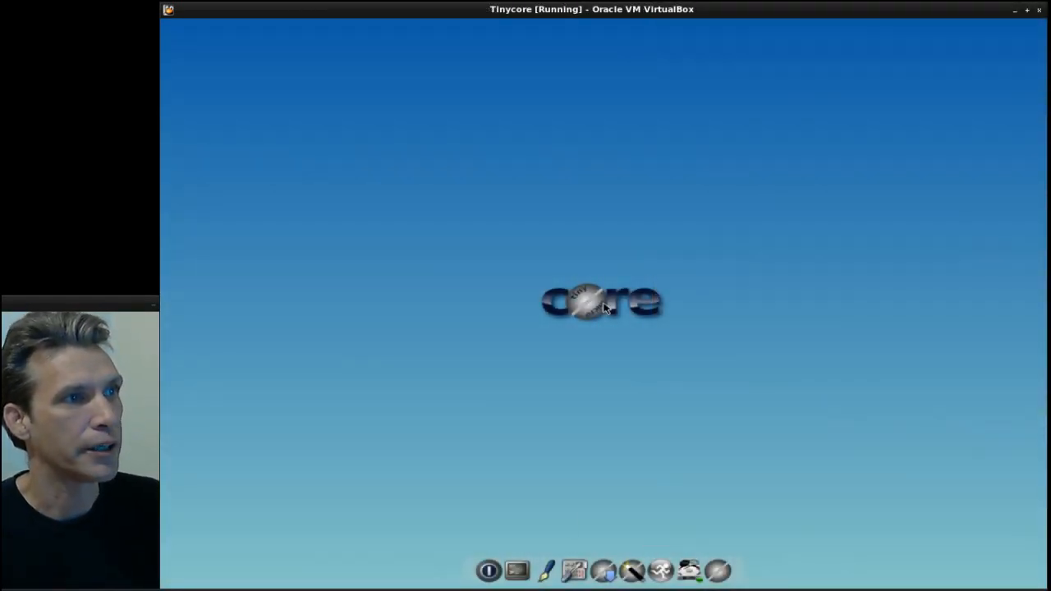
Step: Launch TC_Install, choose whole-disk install to sda with ext4, and reach boot options
right_click(599, 312)
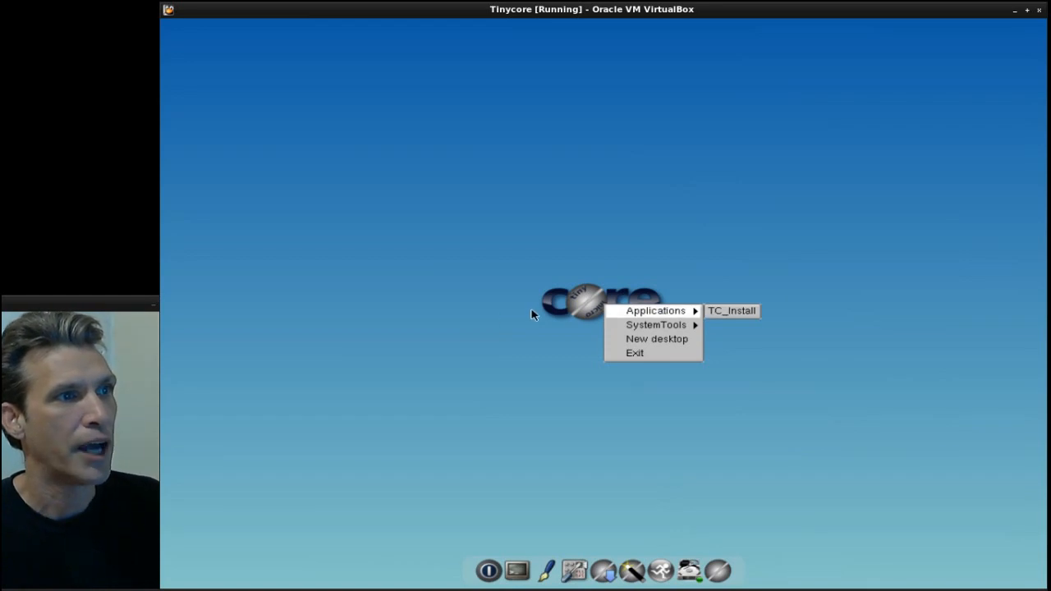
left_click(736, 311)
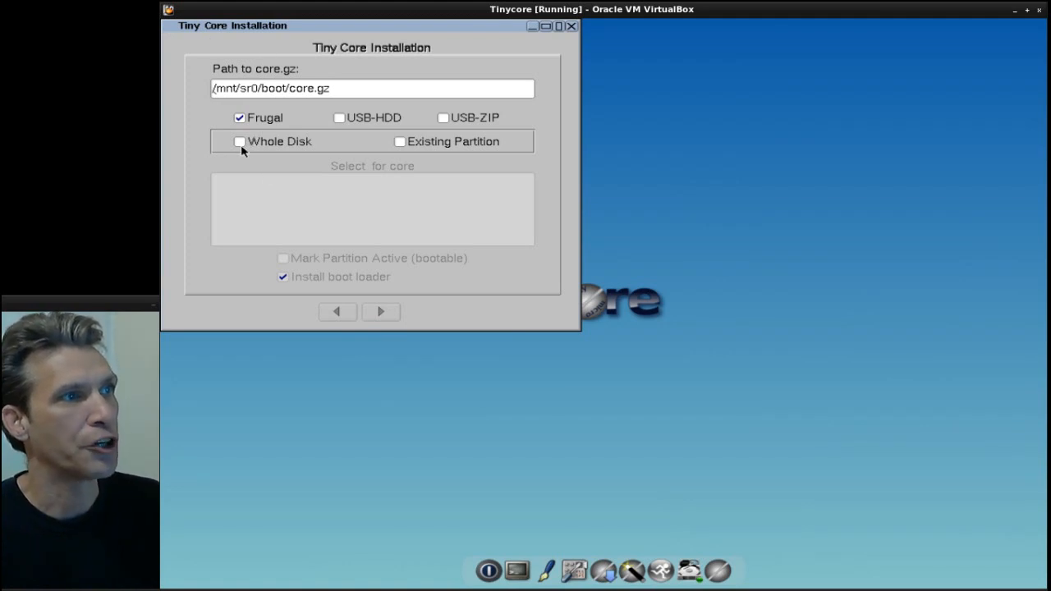
left_click(240, 141)
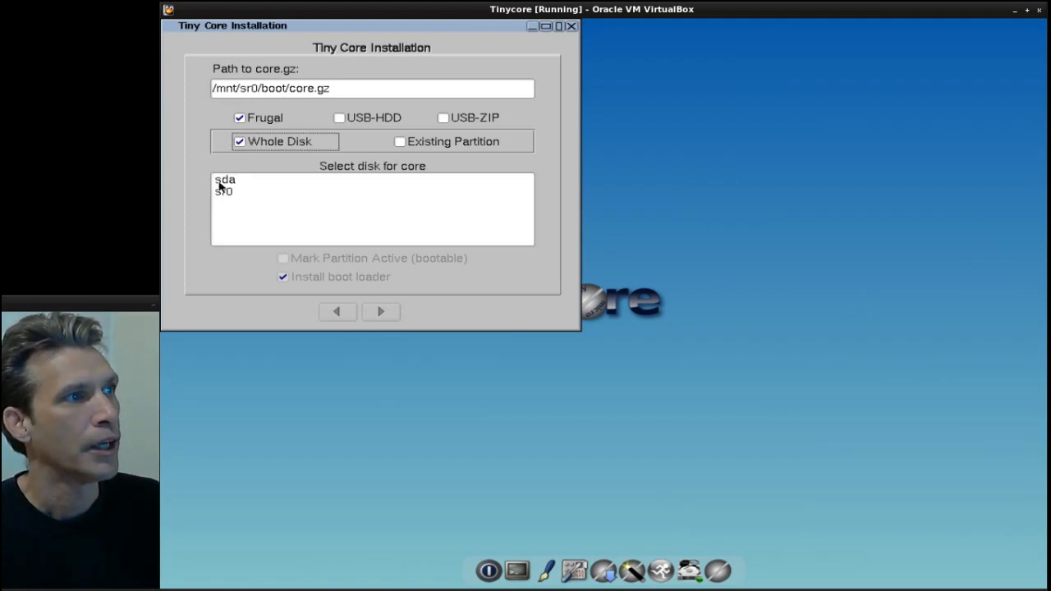
left_click(227, 178)
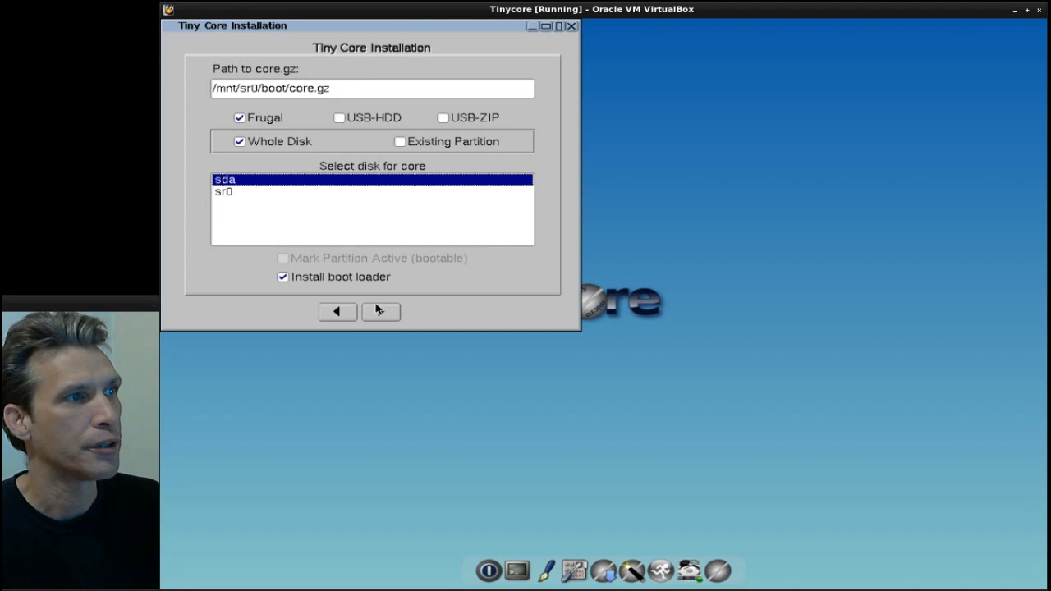
left_click(380, 312)
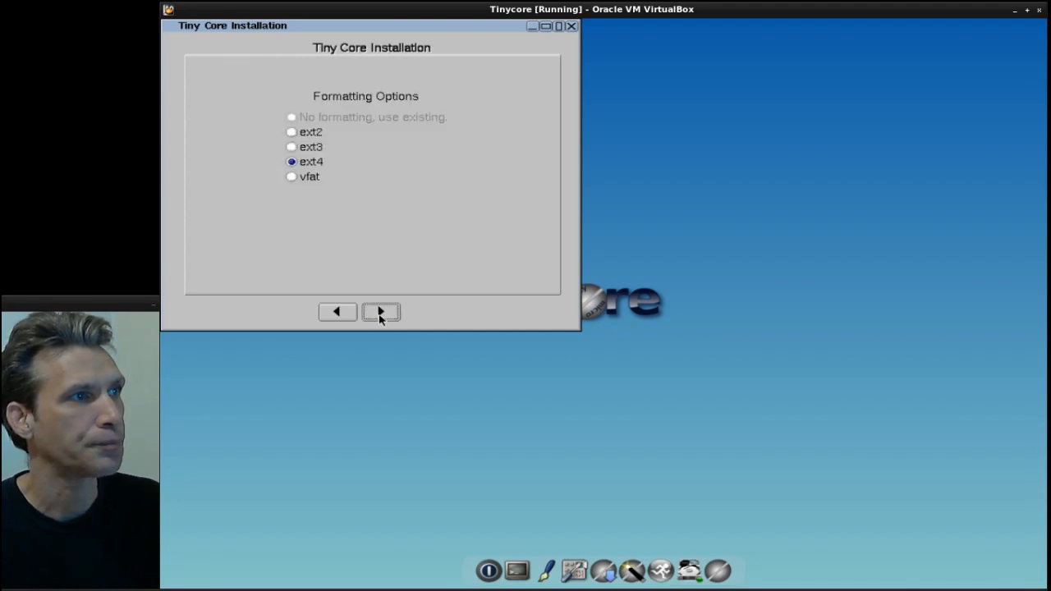
left_click(381, 312)
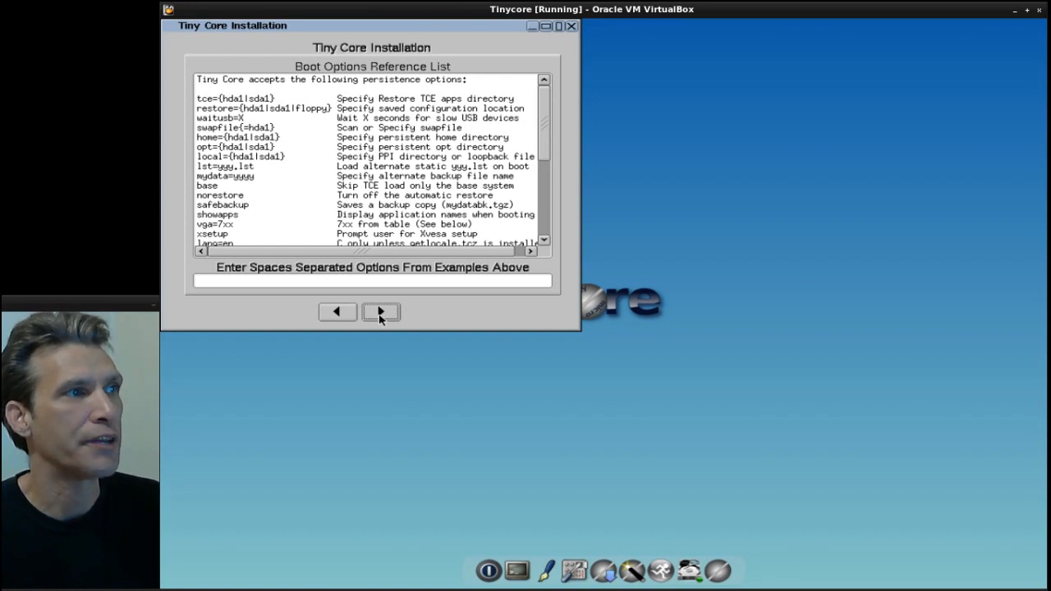
Step: Keep Core and X/GUI Desktop install type and proceed with installation onto sda
left_click(381, 312)
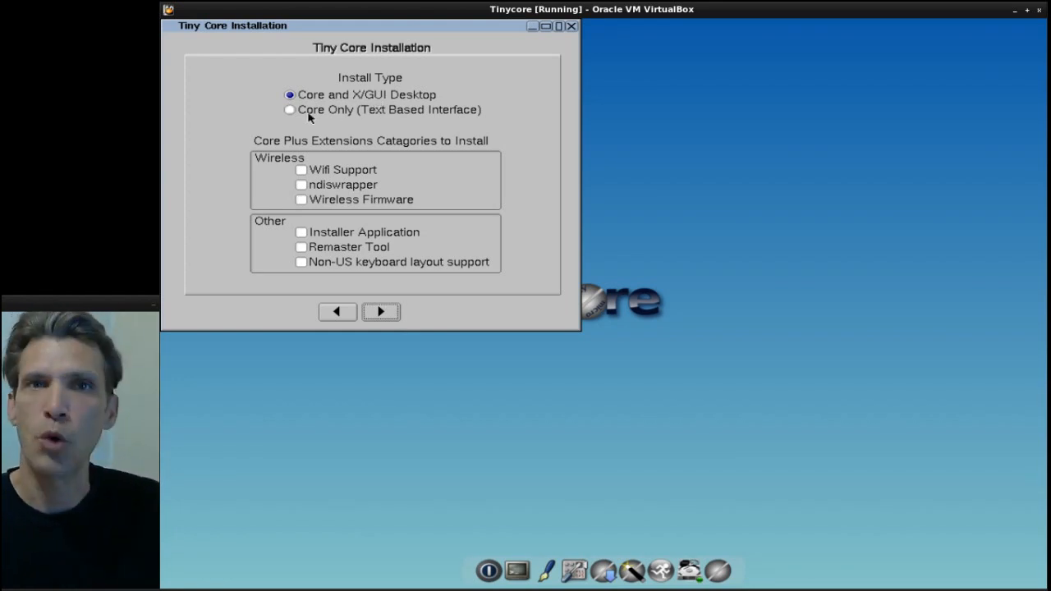
mouse_move(318, 169)
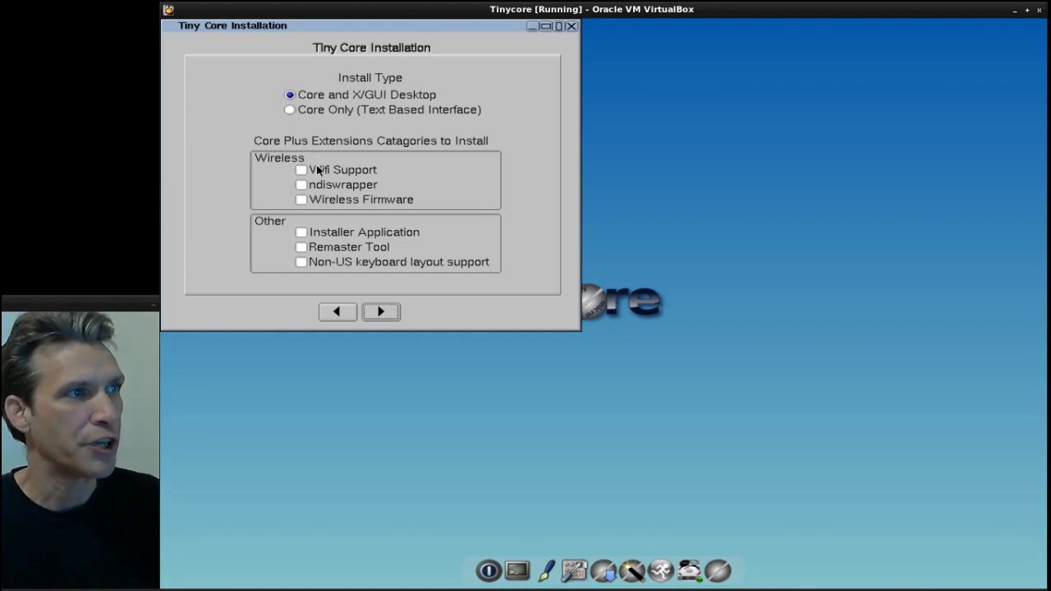
mouse_move(319, 174)
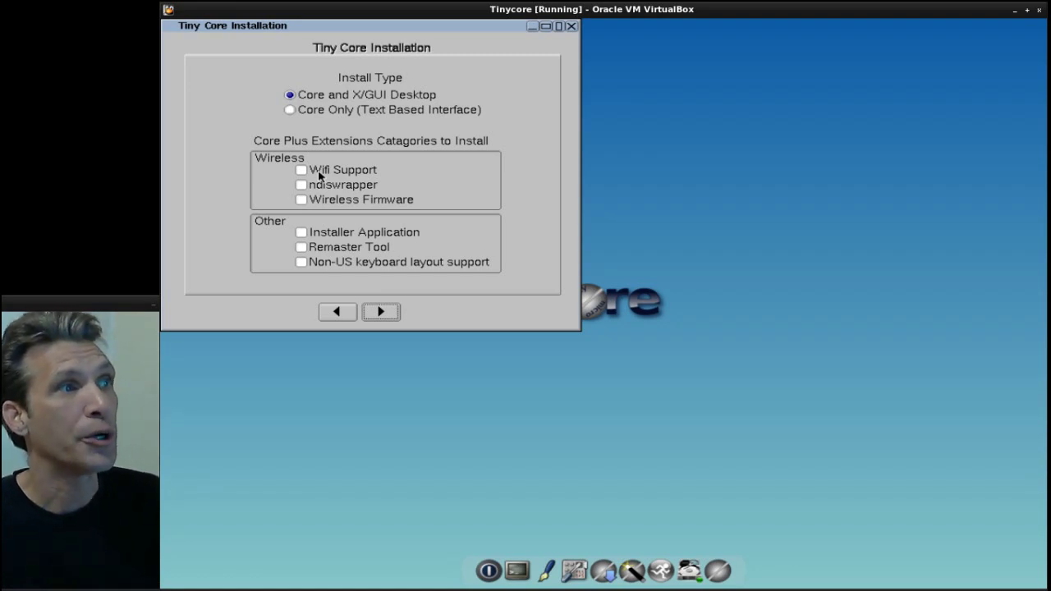
mouse_move(341, 187)
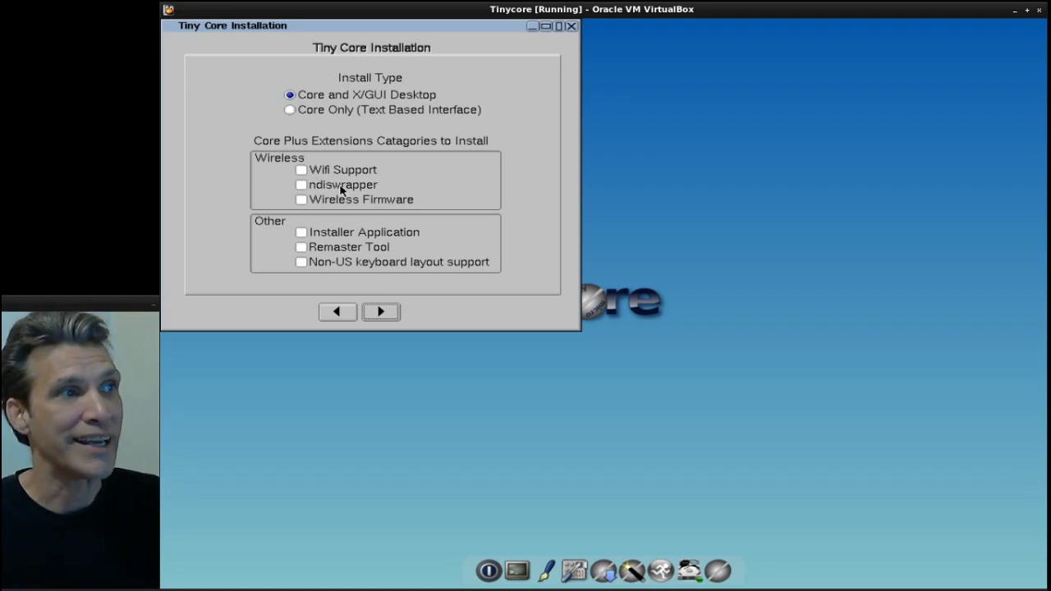
mouse_move(348, 209)
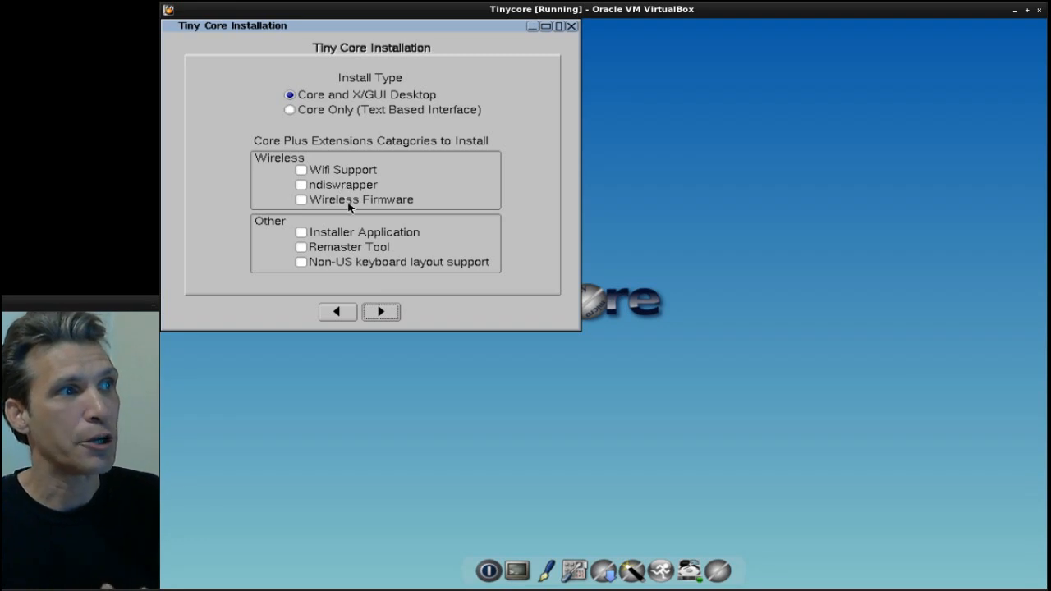
mouse_move(361, 217)
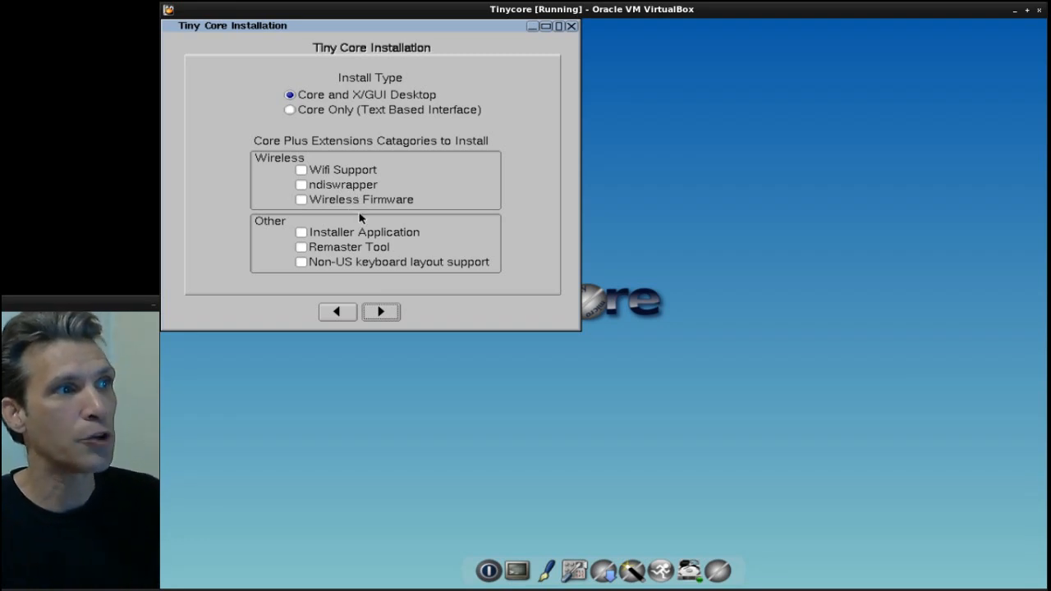
mouse_move(358, 261)
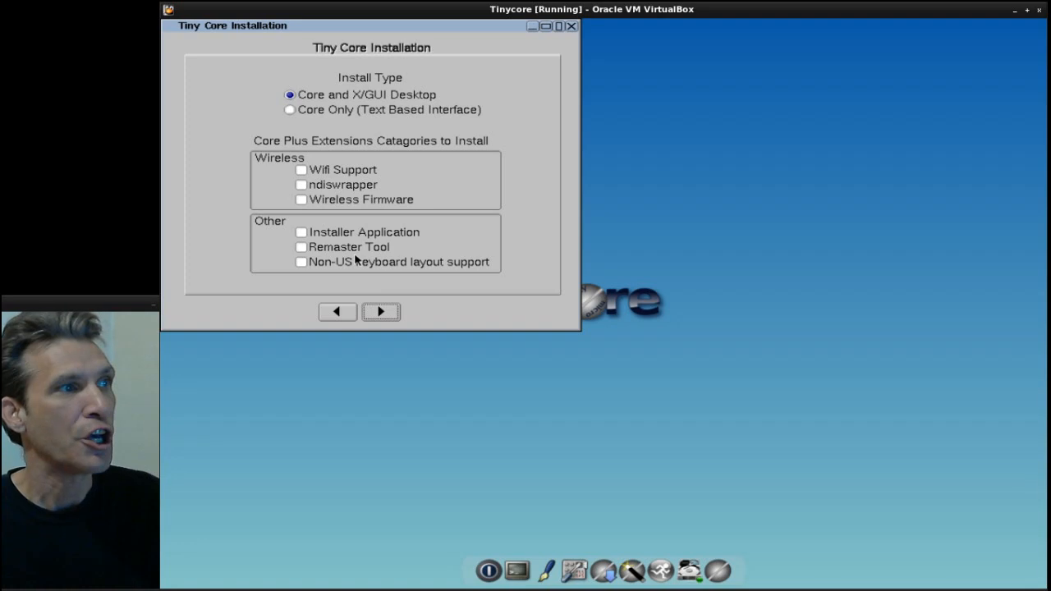
mouse_move(354, 270)
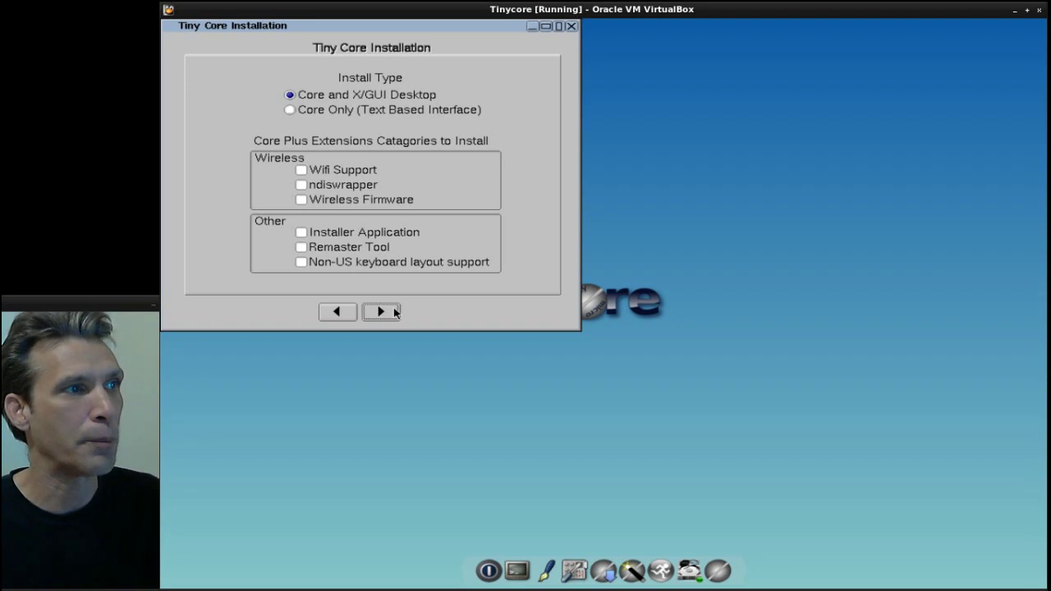
mouse_move(384, 322)
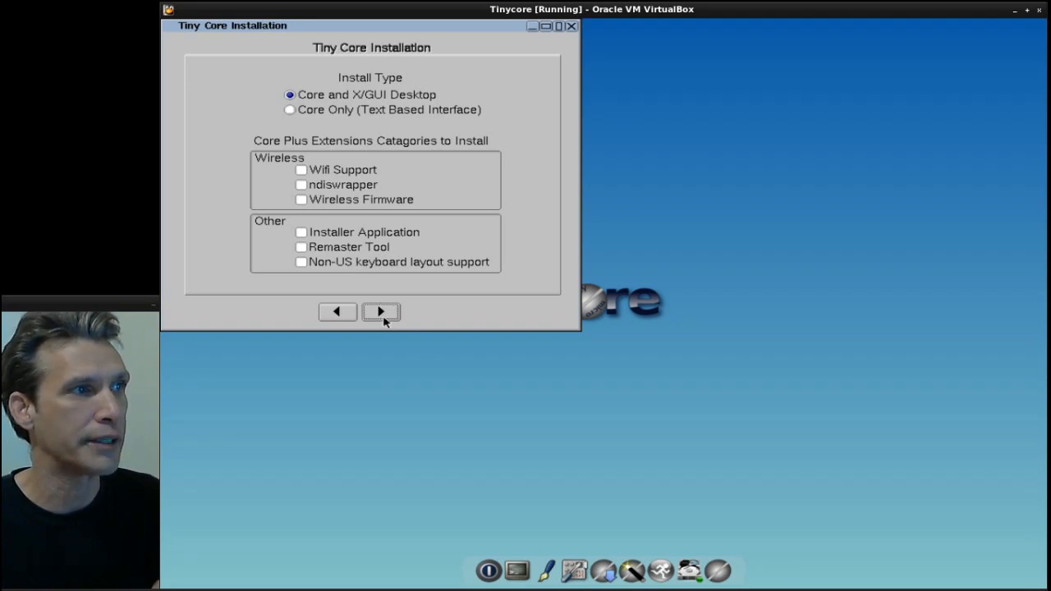
left_click(380, 312)
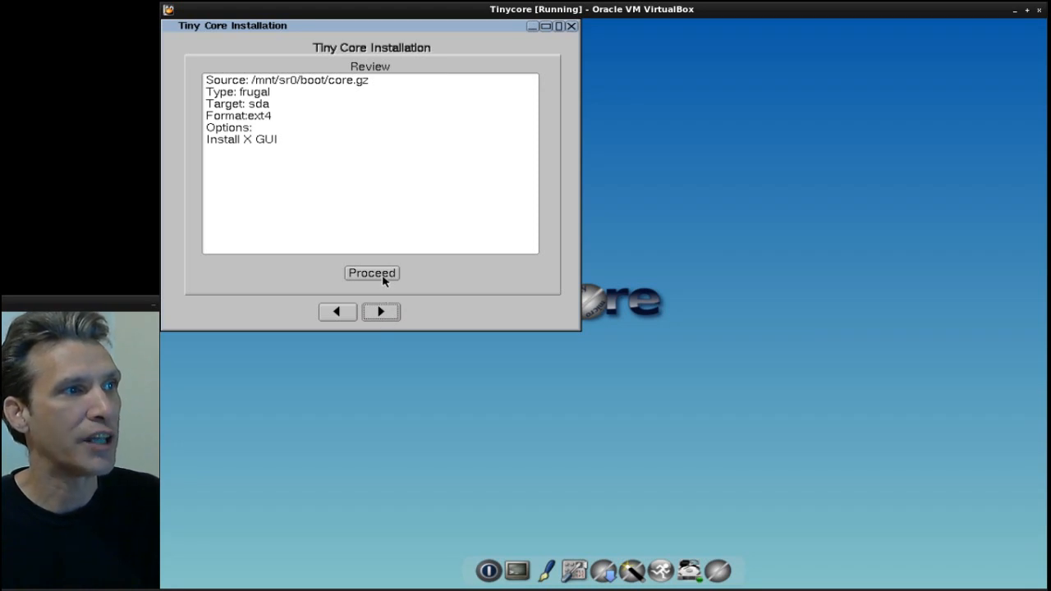
left_click(371, 272)
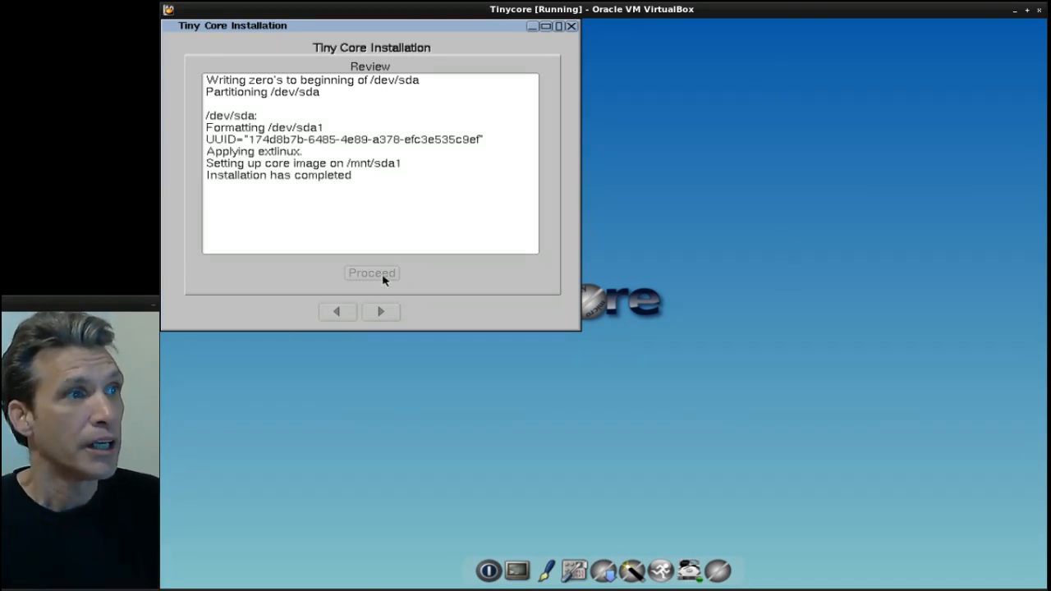
Step: Reboot Tiny Core via the desktop Exit menu into the freshly installed system
right_click(765, 270)
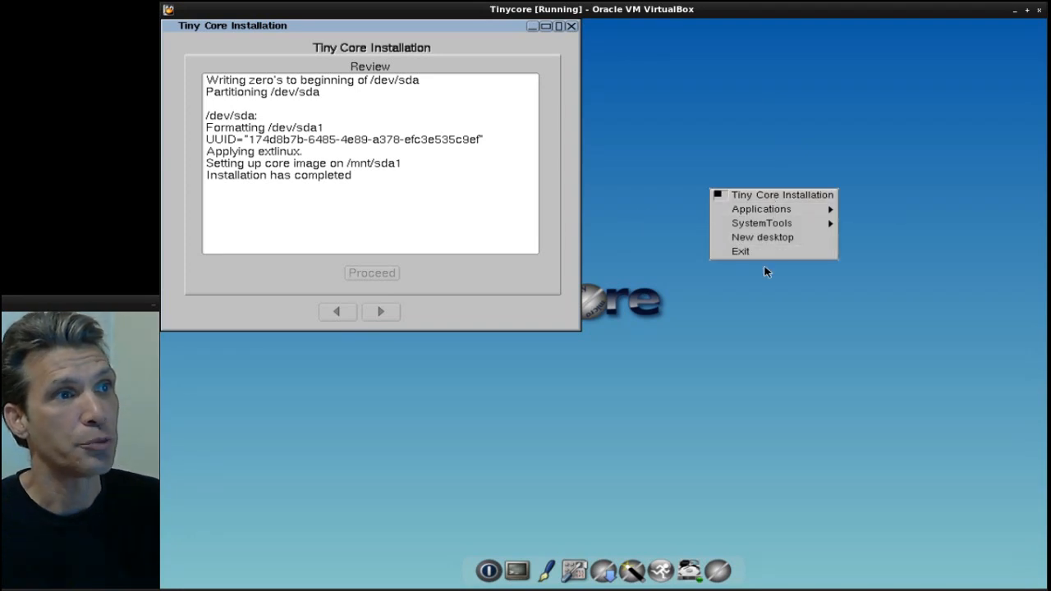
left_click(733, 251)
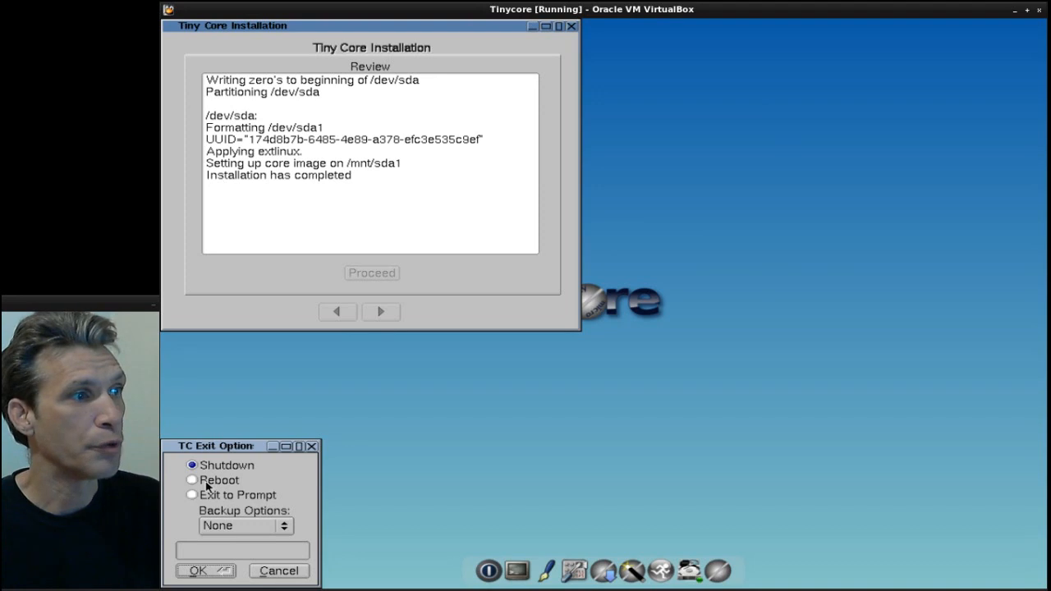
left_click(190, 480)
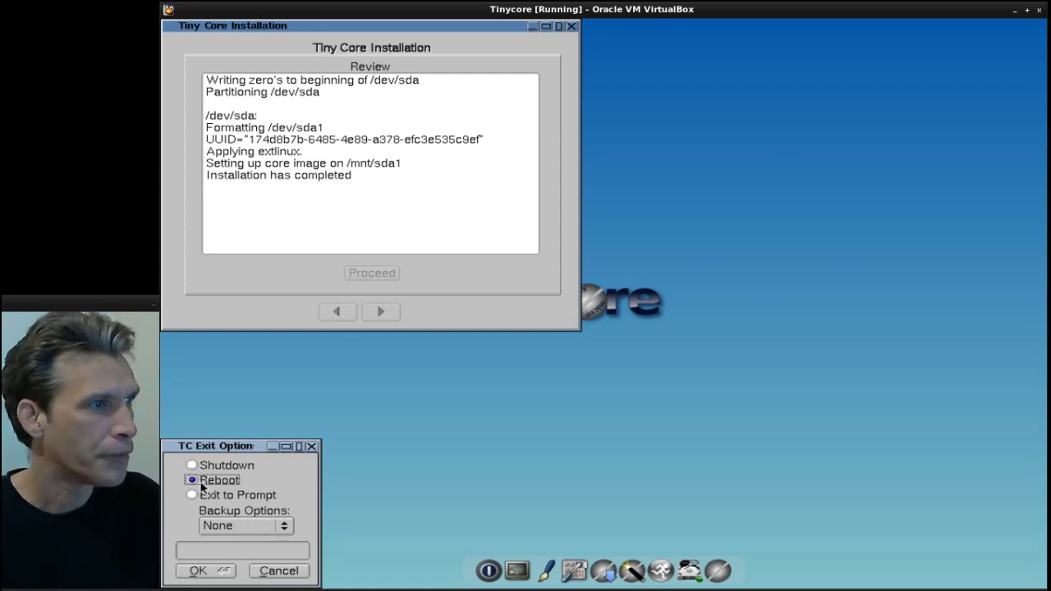
mouse_move(205, 571)
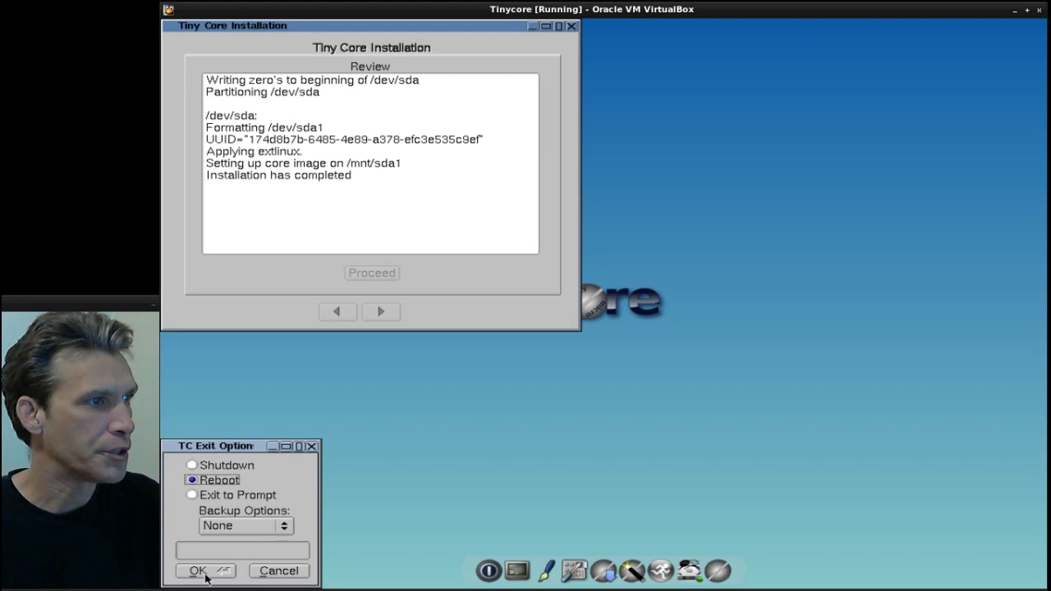
left_click(197, 571)
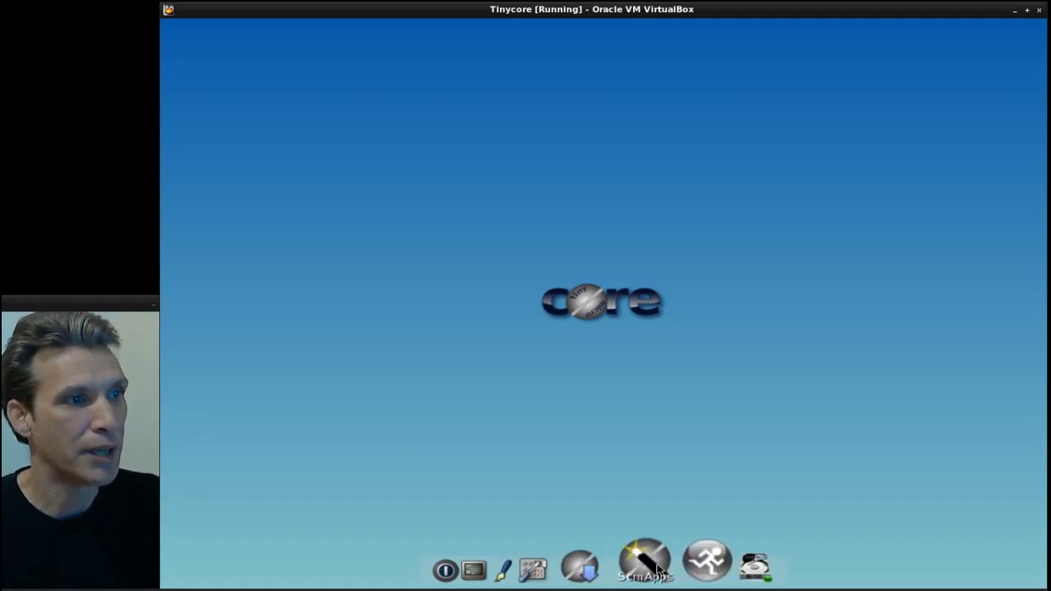
Step: List remote extensions in ScmApps and show the midori.scm info page
left_click(646, 568)
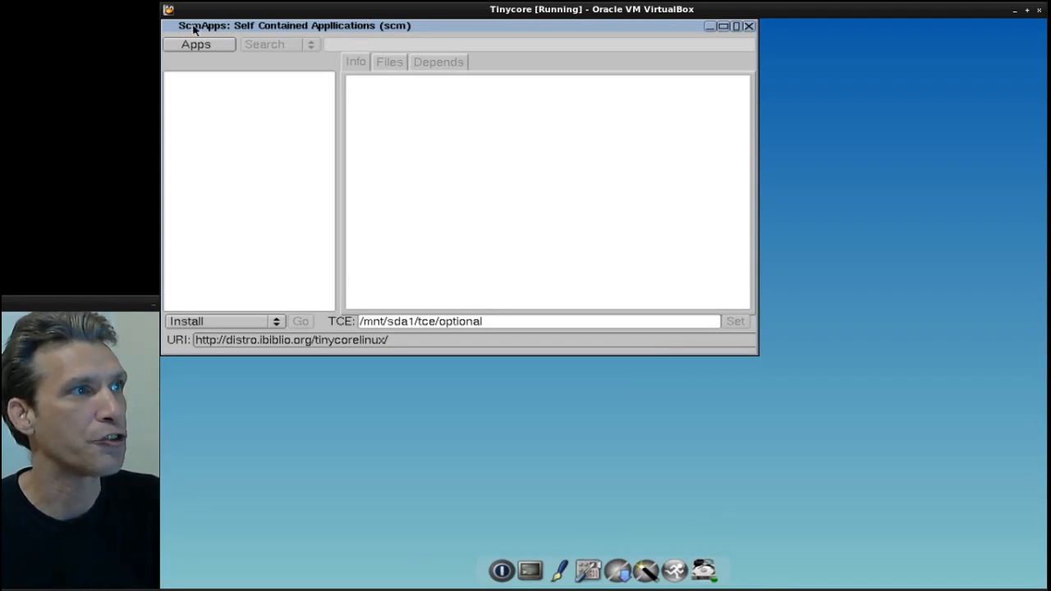
left_click(196, 44)
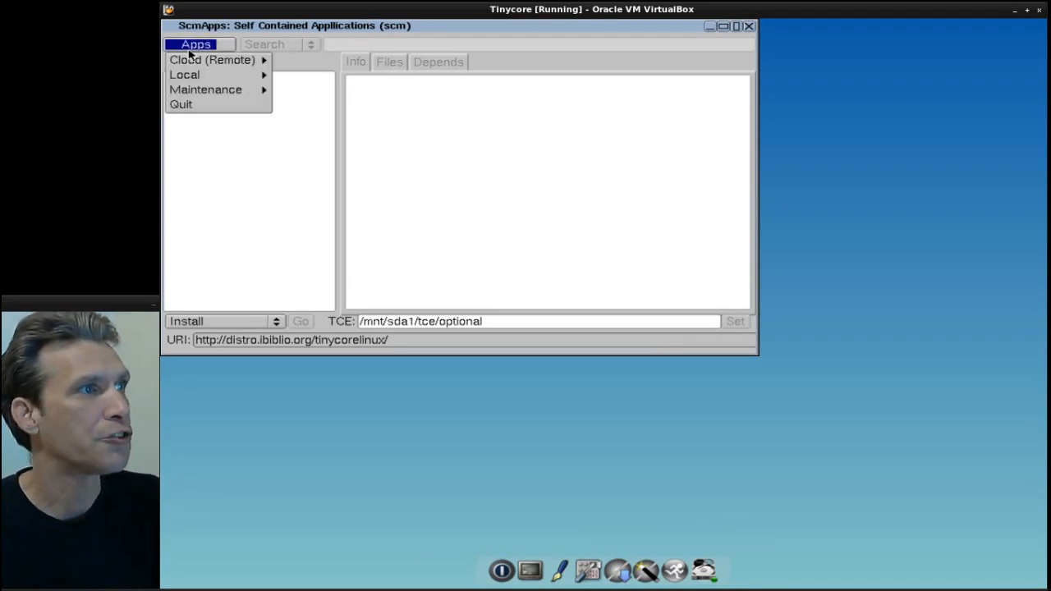
mouse_move(217, 61)
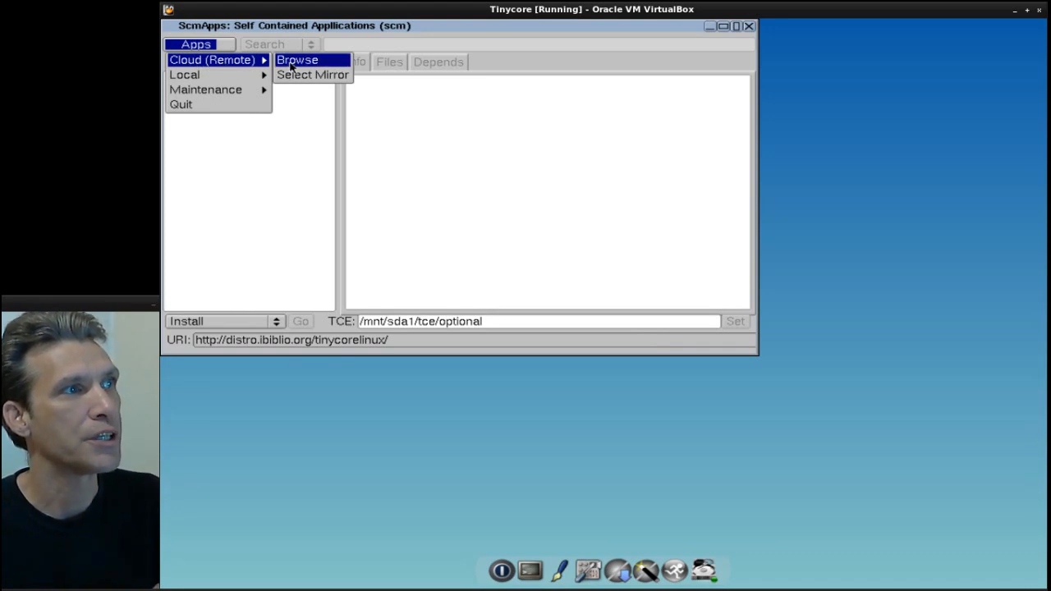
left_click(302, 59)
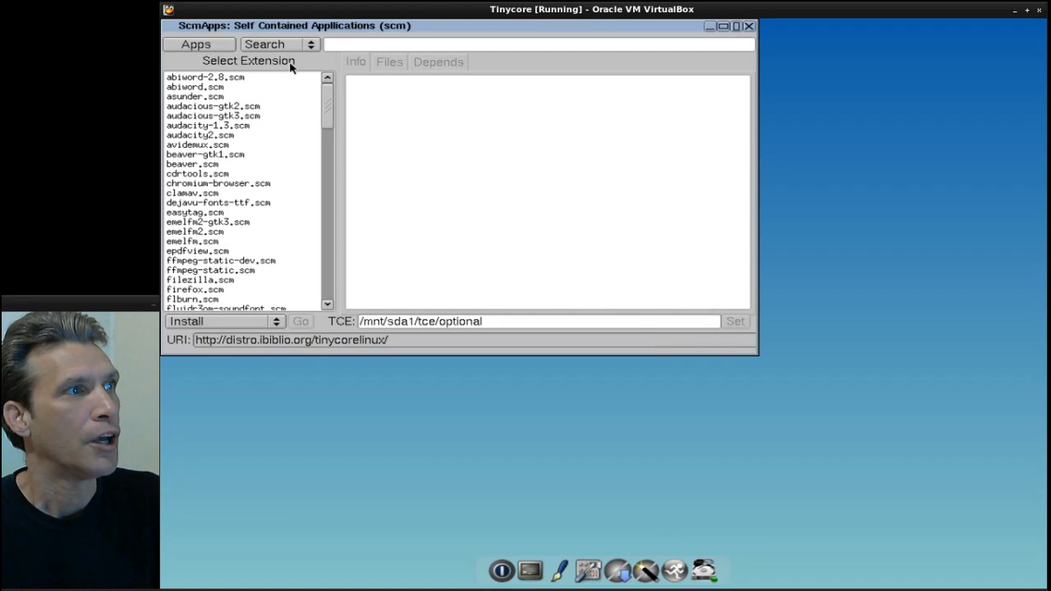
mouse_move(290, 138)
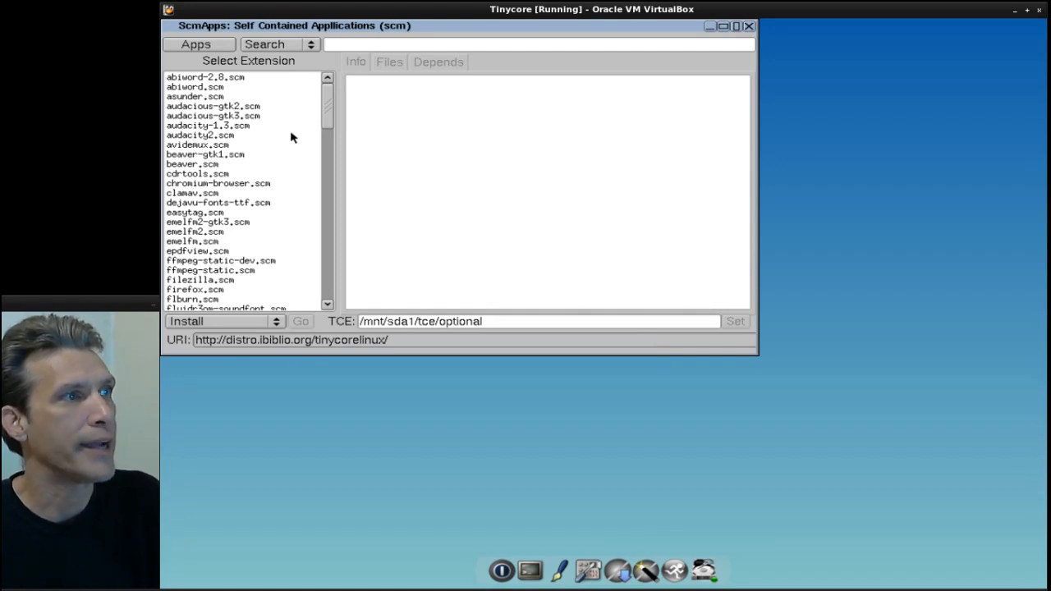
scroll("down", 3)
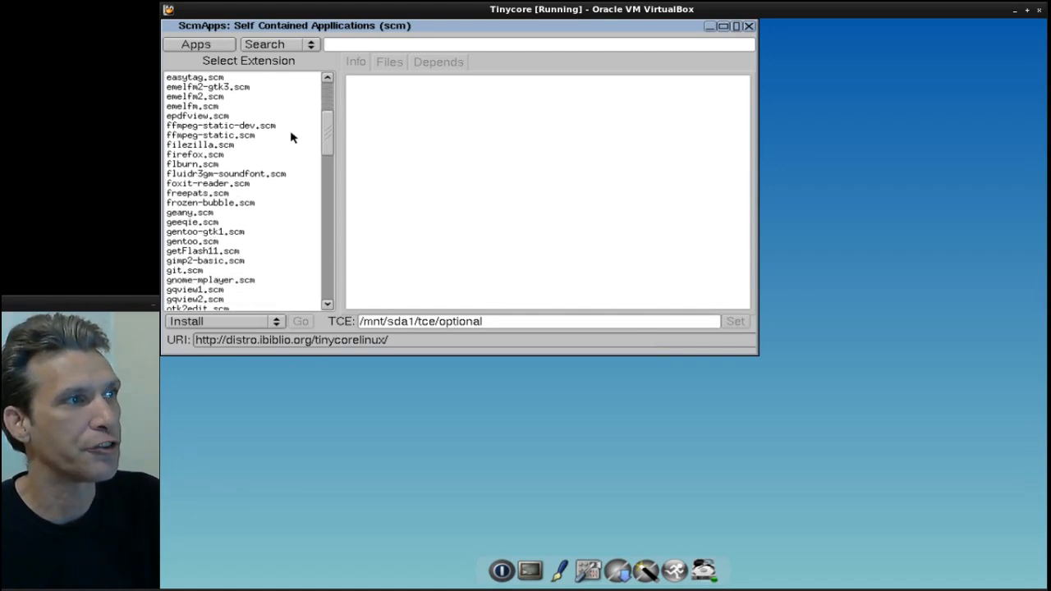
scroll("down", 3)
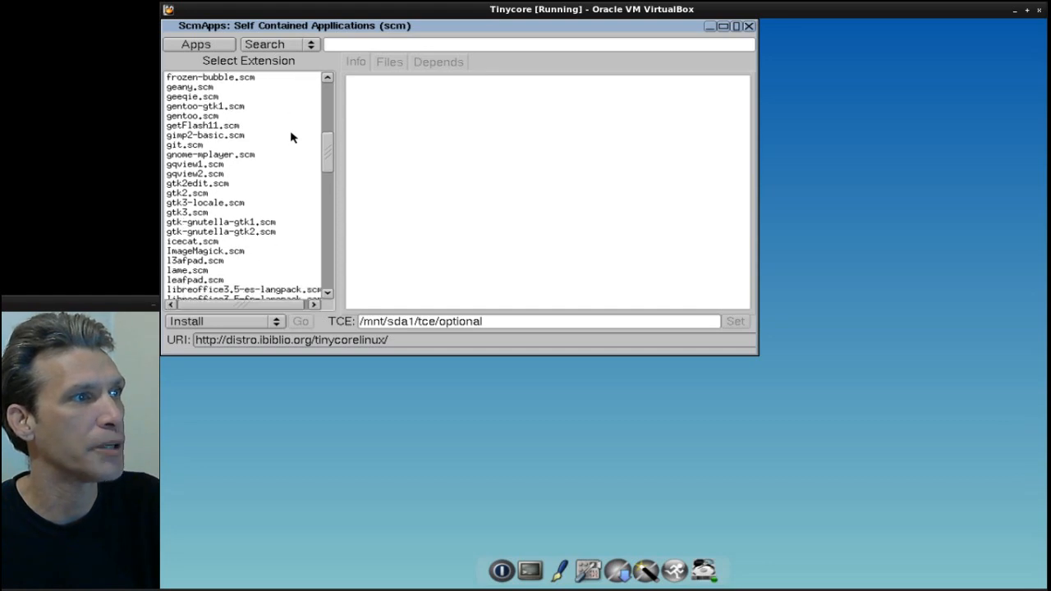
scroll("down", 3)
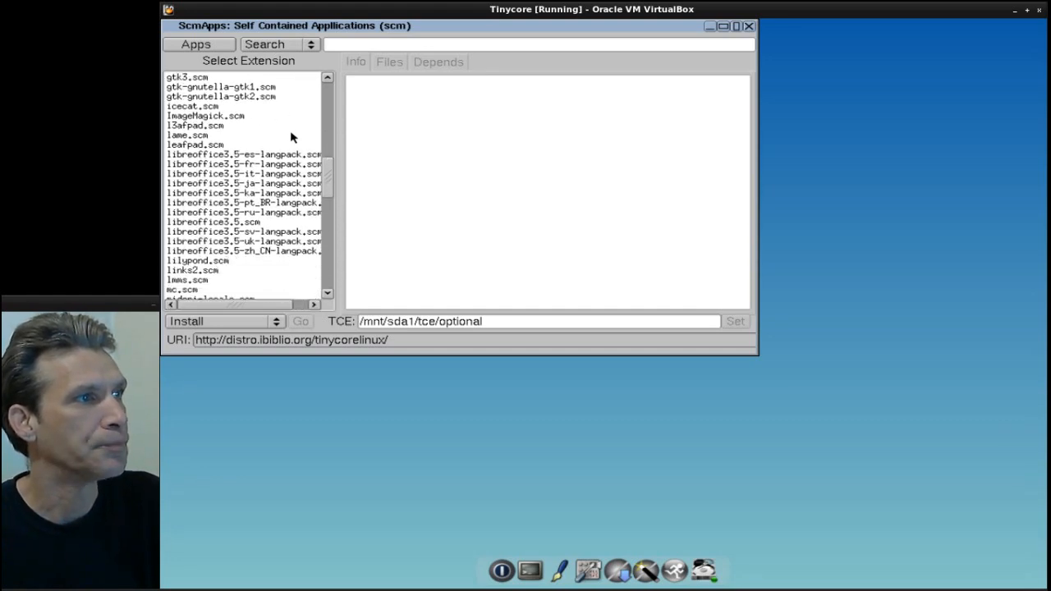
scroll("down", 3)
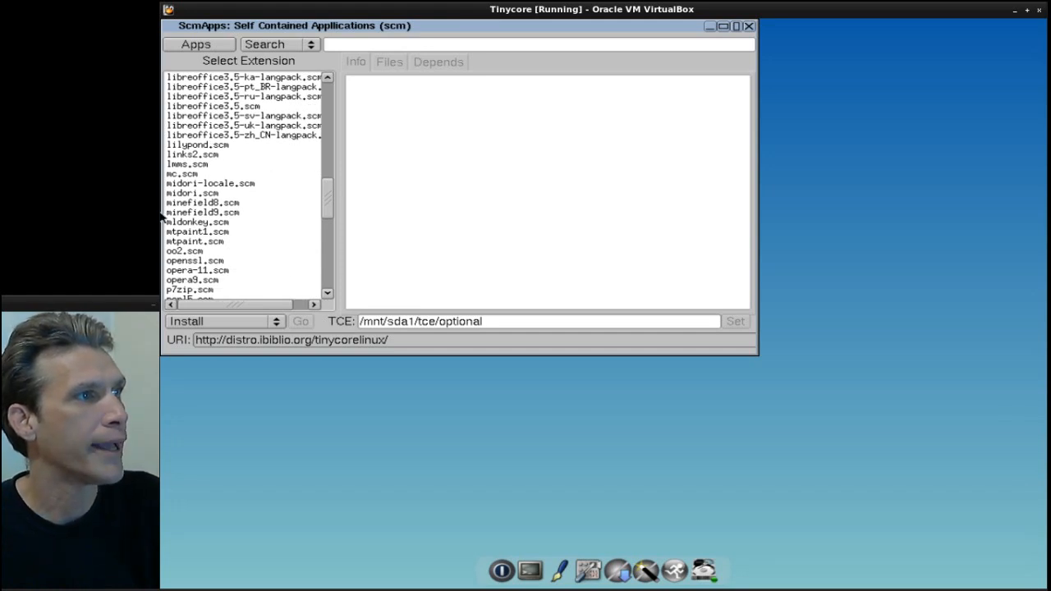
mouse_move(187, 194)
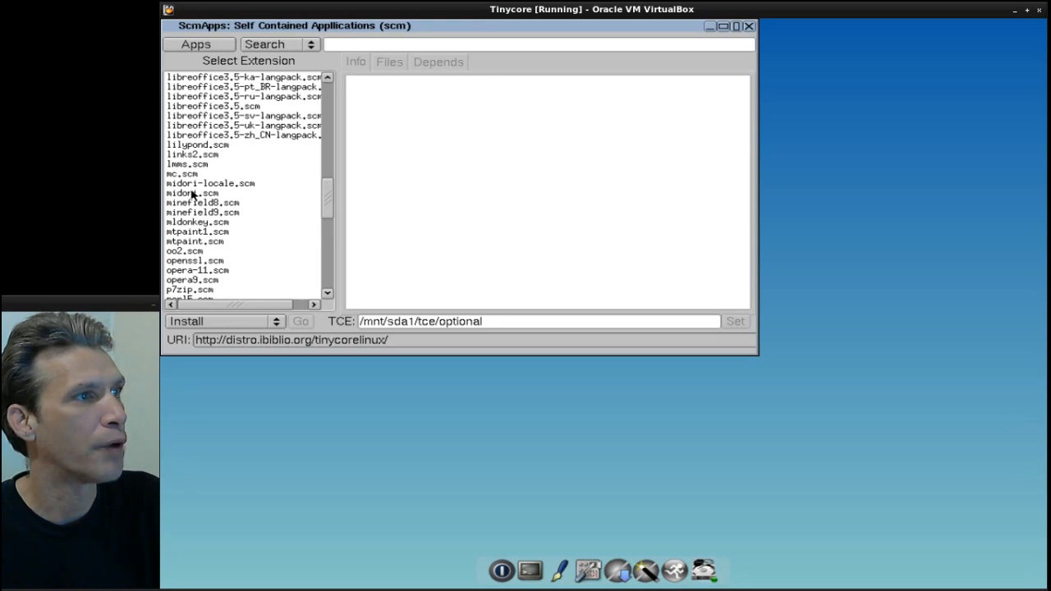
left_click(190, 192)
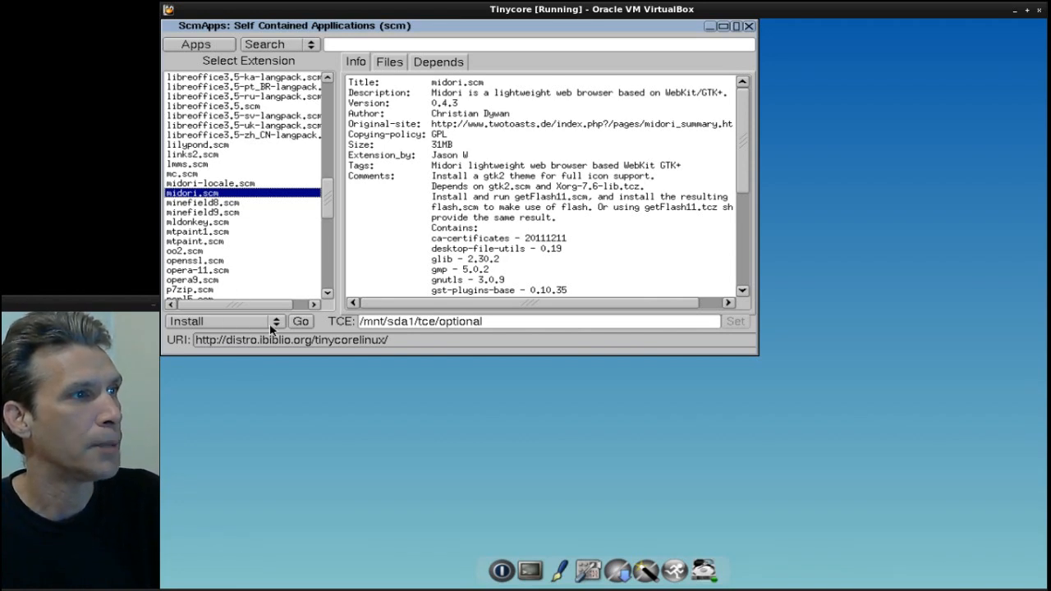
mouse_move(249, 327)
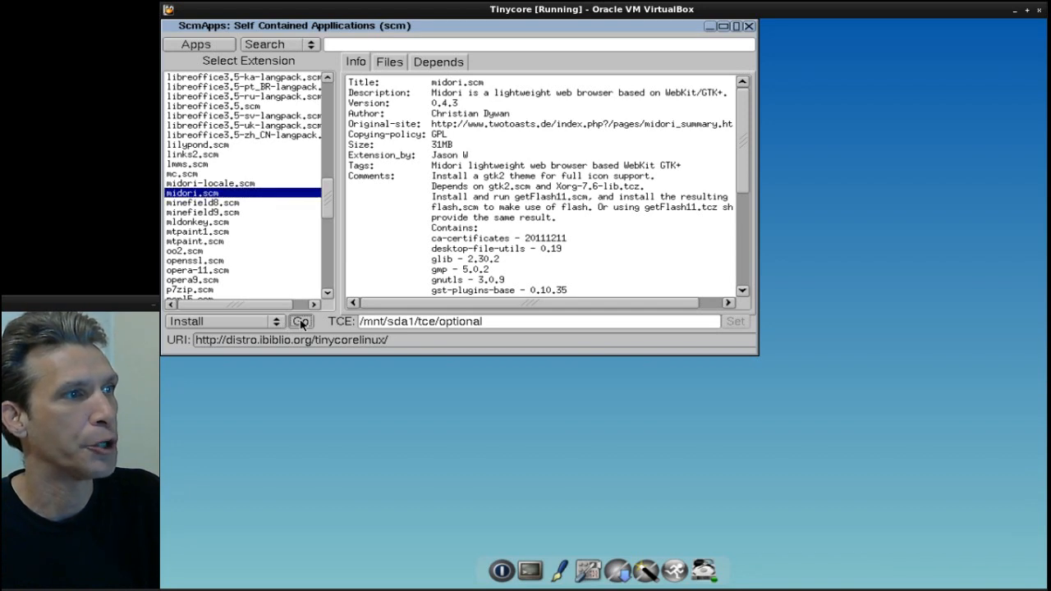
Step: Install midori.scm and wait for the 'midori.scm OK.' status
left_click(302, 320)
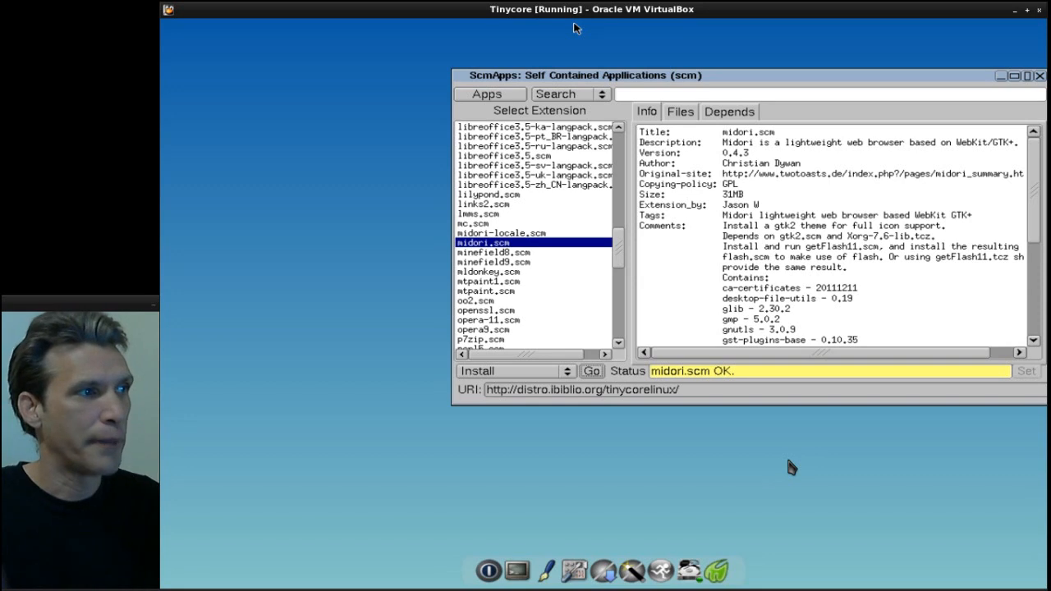
mouse_move(469, 486)
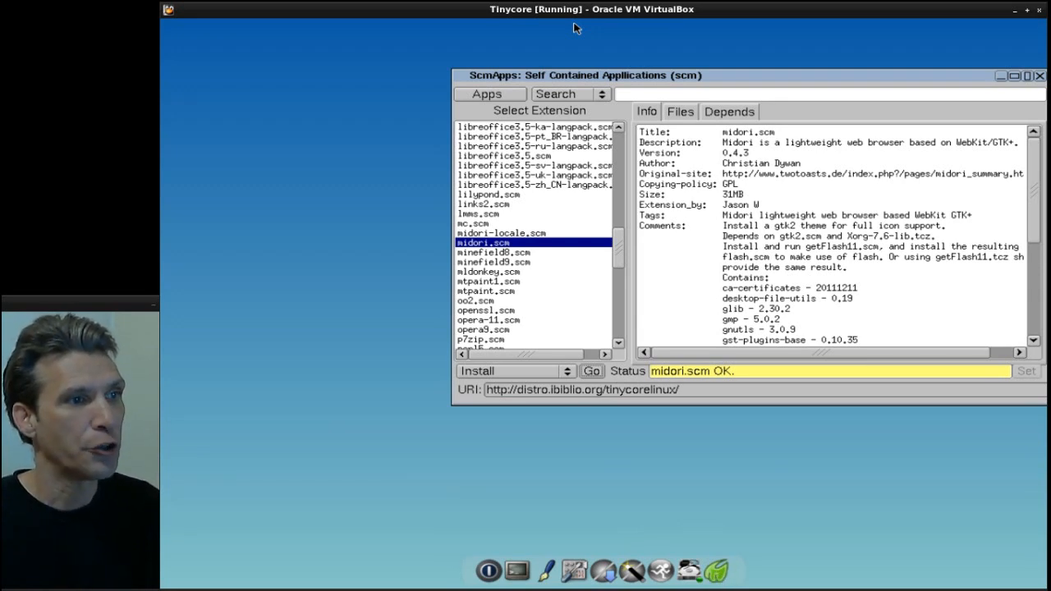
mouse_move(847, 558)
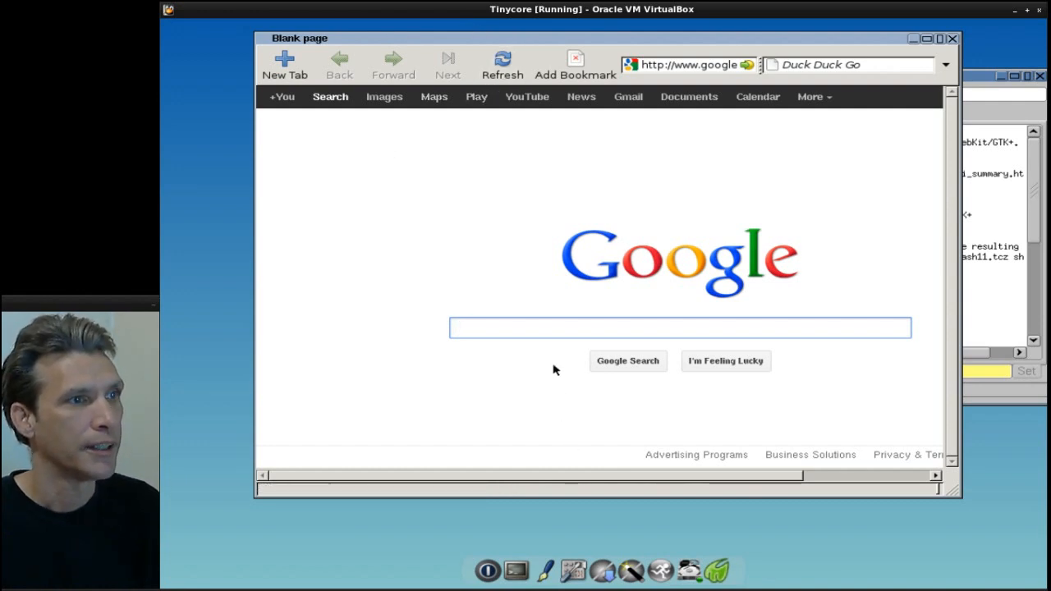
left_click(680, 328)
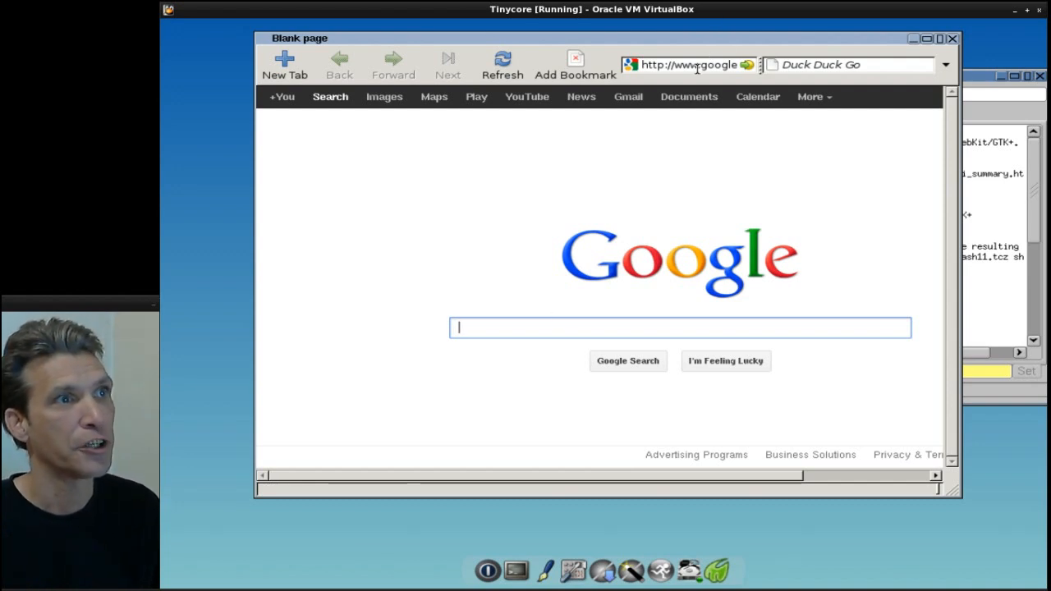
left_click(697, 64)
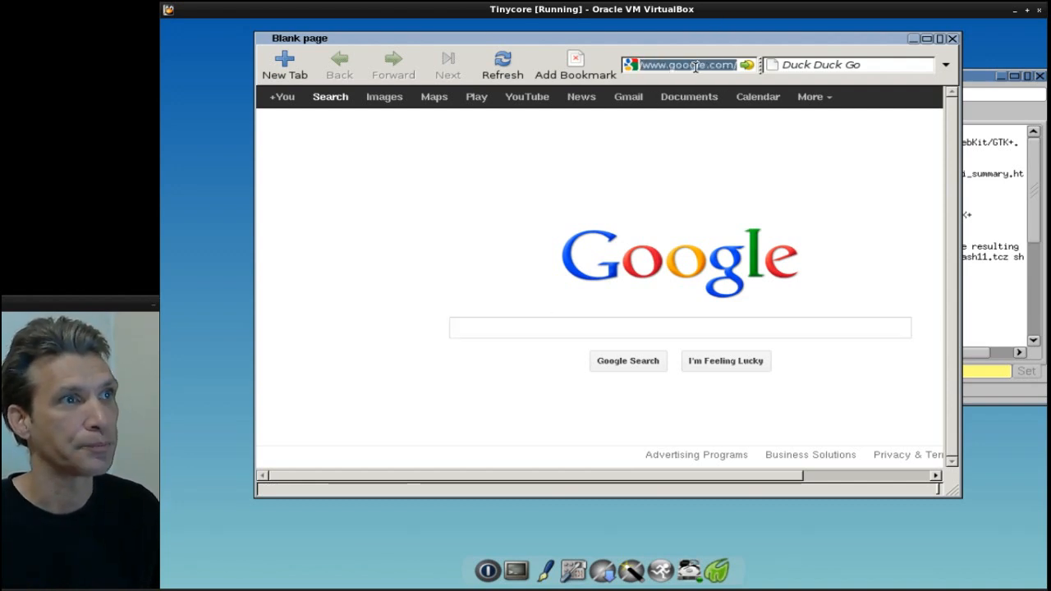
type("distr")
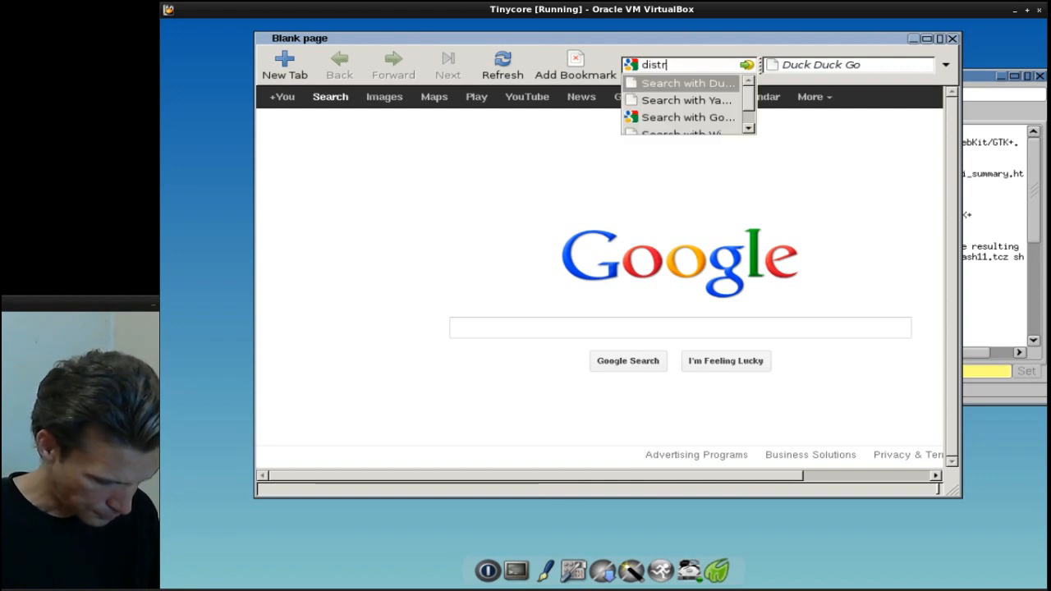
type("owatch")
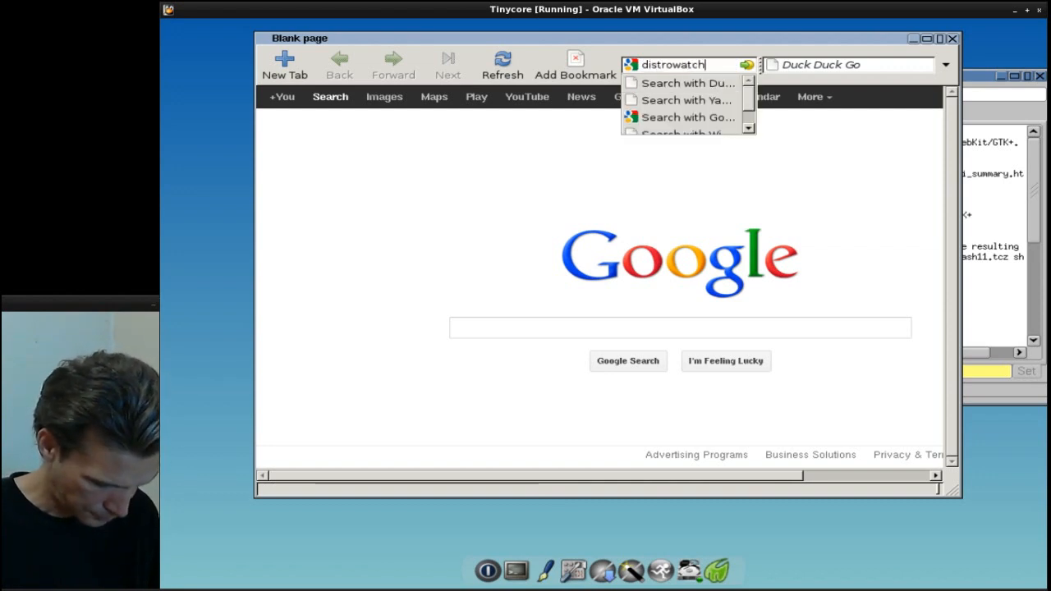
key("Return")
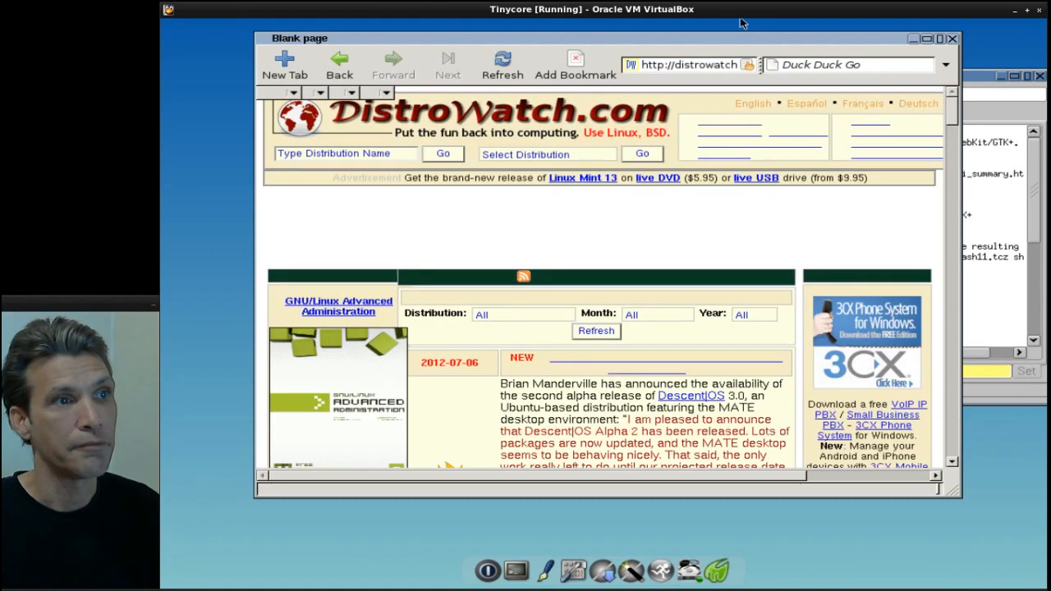
left_click(502, 60)
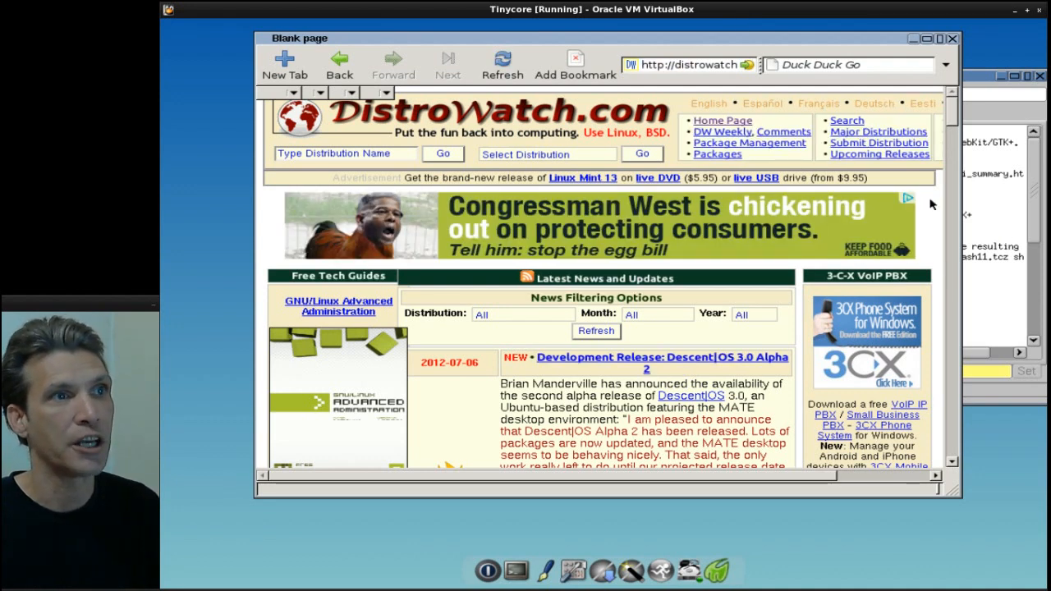
mouse_move(952, 48)
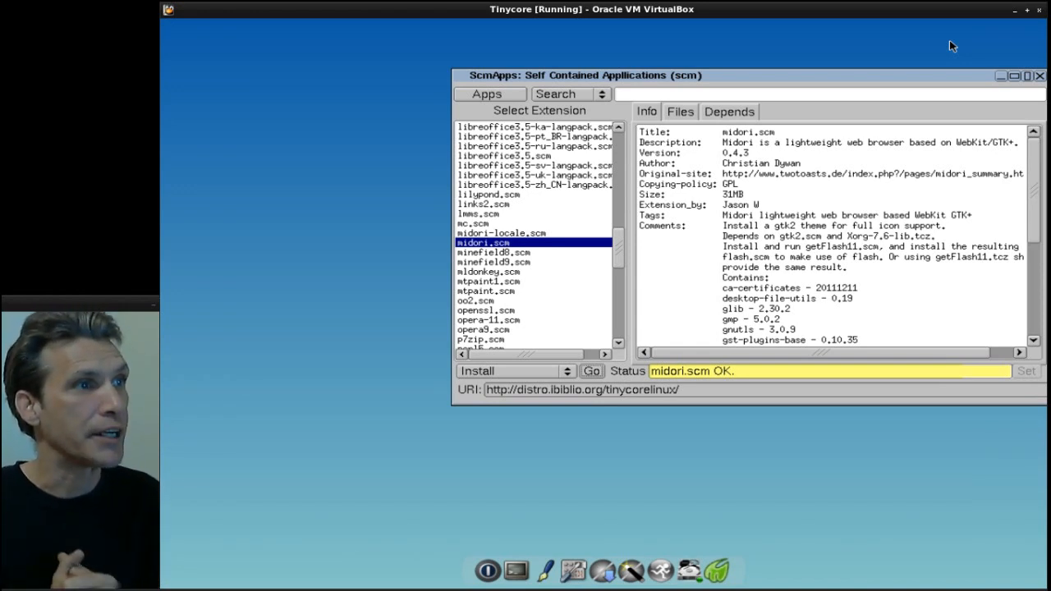
mouse_move(634, 492)
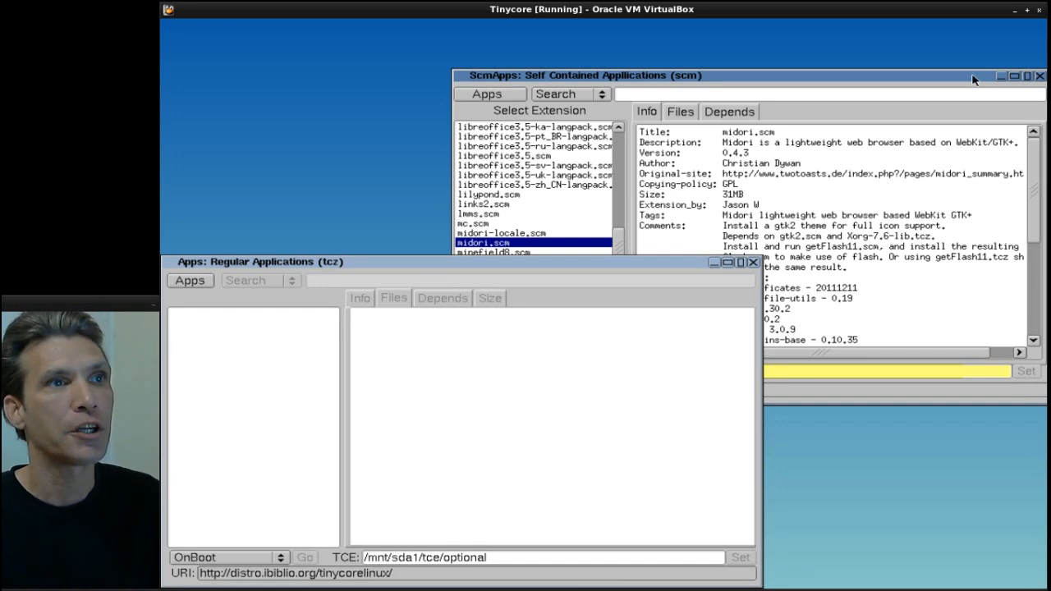
Step: In Apps, browse the cloud repository, select galculator.tcz and set Download + Load
left_click(1040, 76)
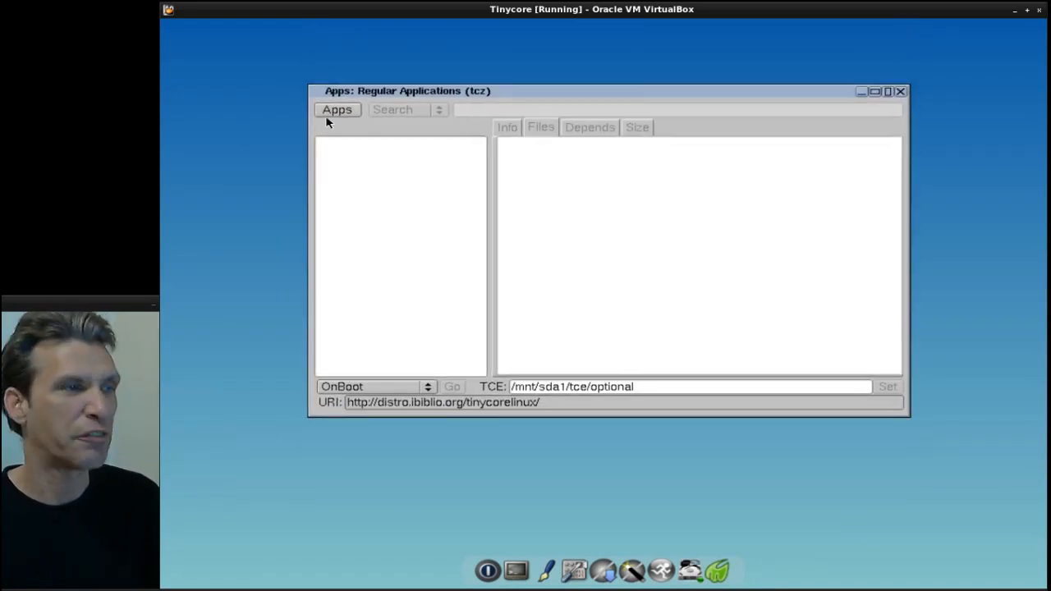
left_click(338, 108)
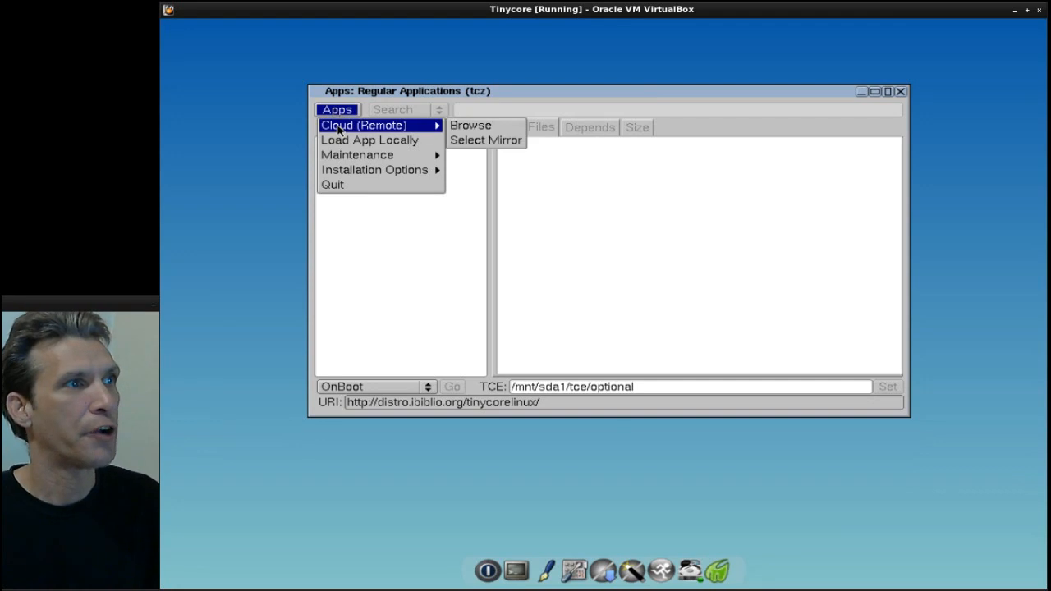
mouse_move(503, 128)
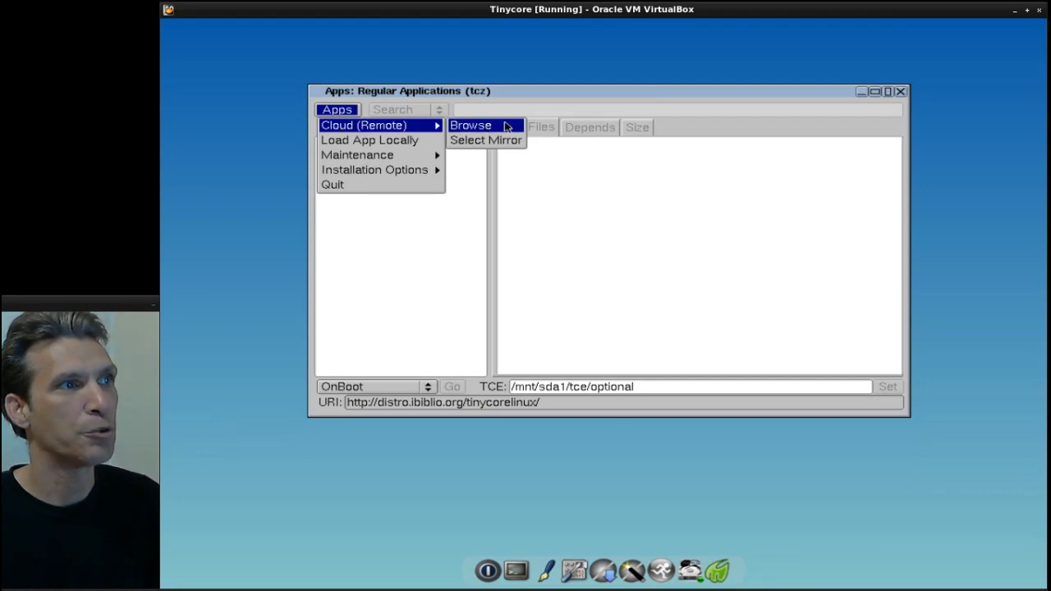
left_click(474, 125)
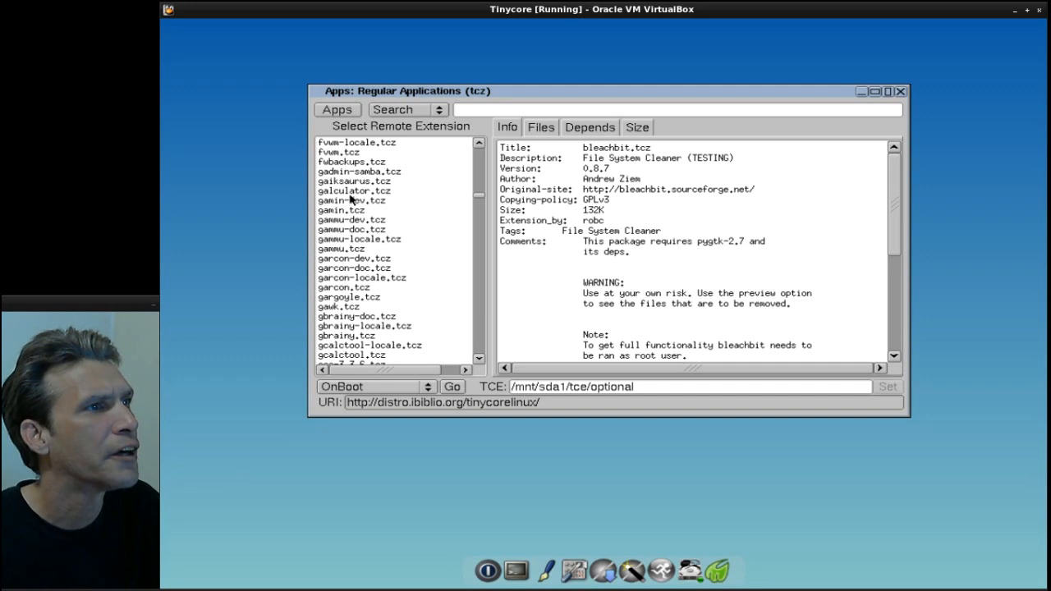
left_click(354, 190)
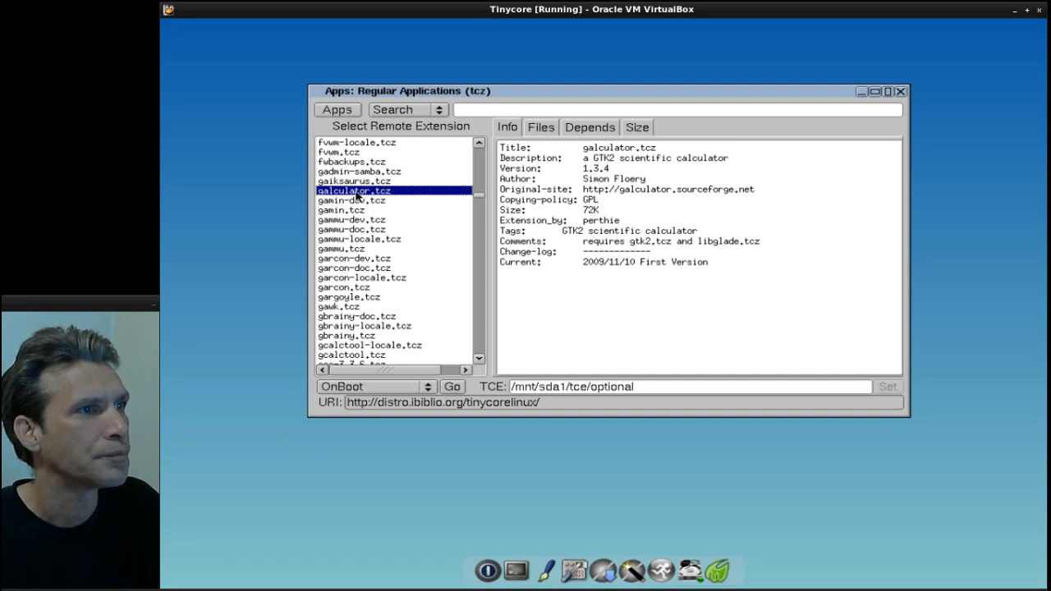
mouse_move(410, 402)
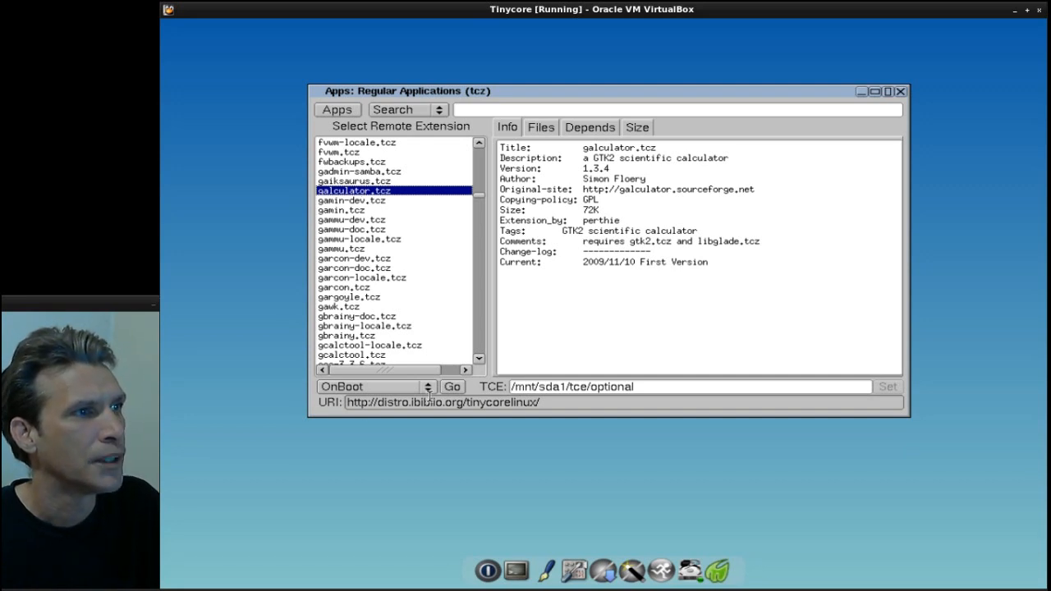
mouse_move(419, 387)
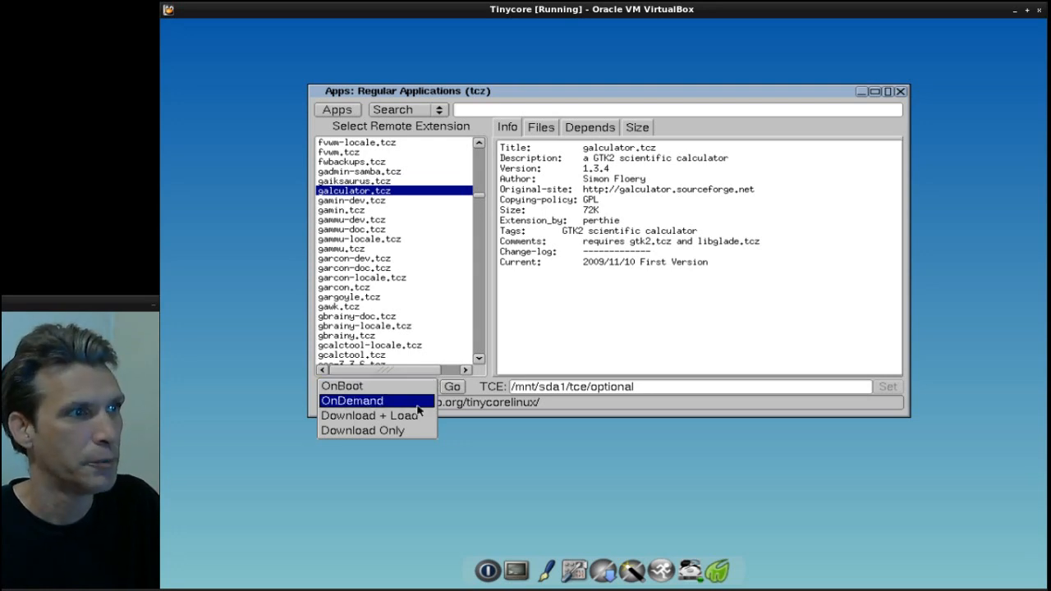
left_click(361, 415)
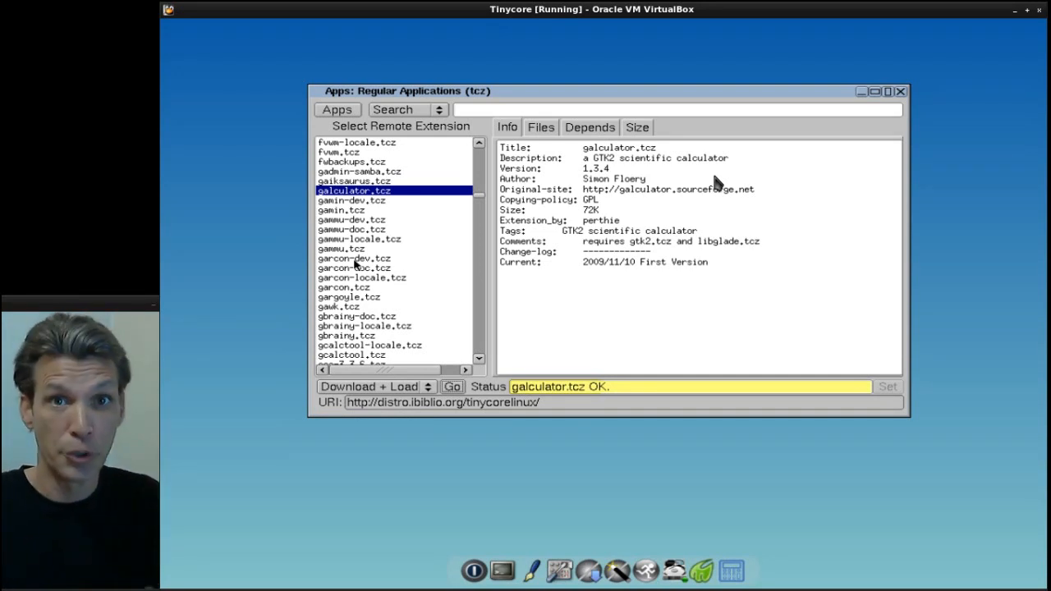
mouse_move(774, 529)
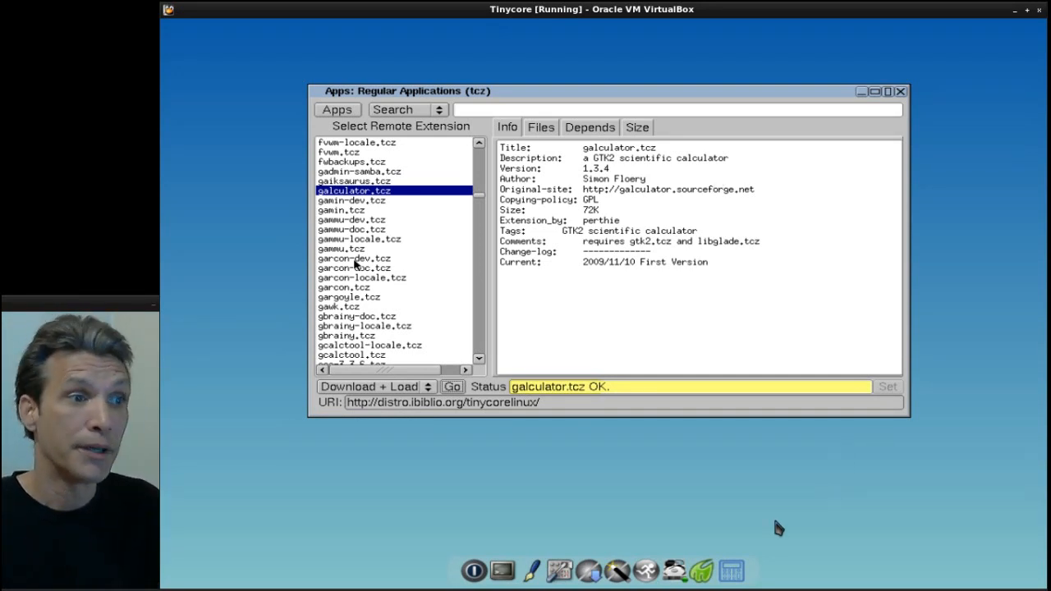
mouse_move(430, 312)
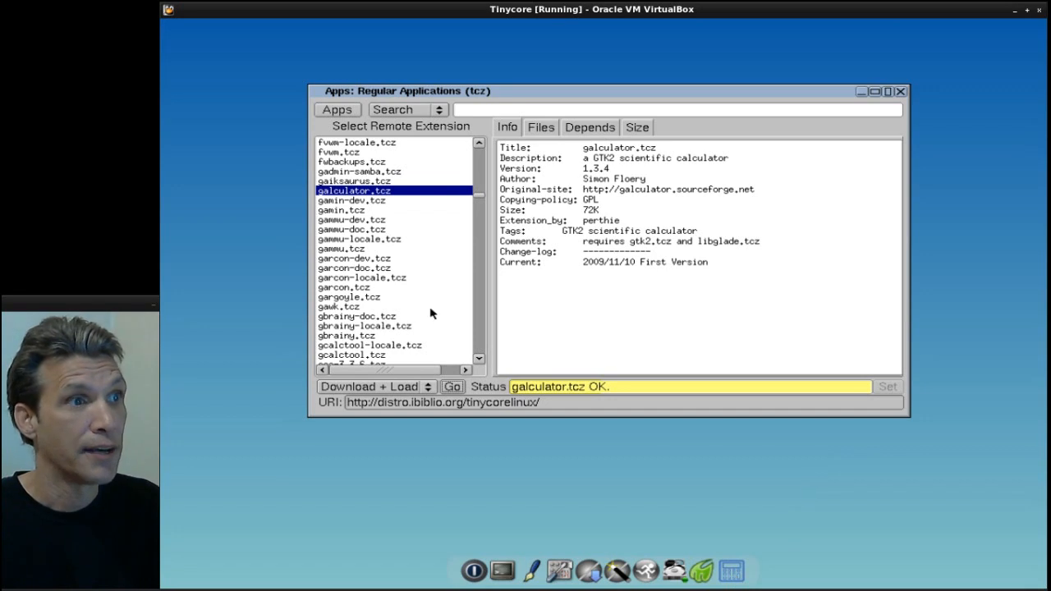